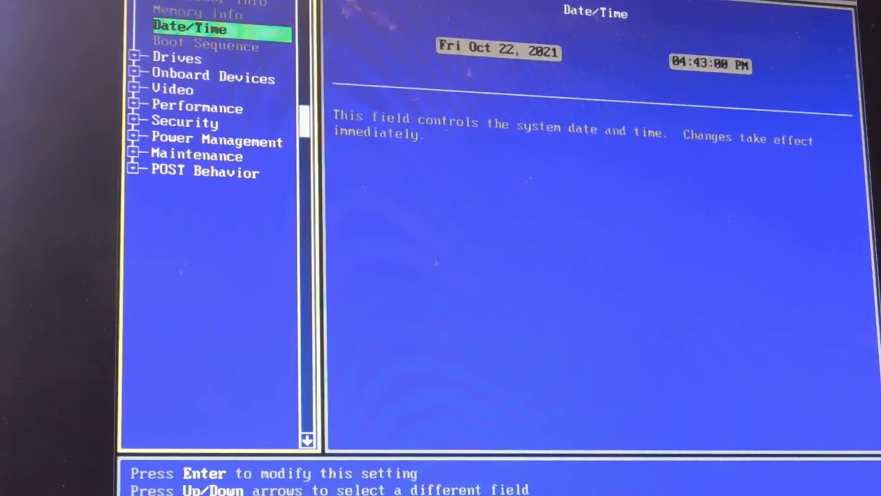
- Navigate Dell BIOS Setup down to the Drives group to view connected drives
{"action": "key", "text": "Down"}
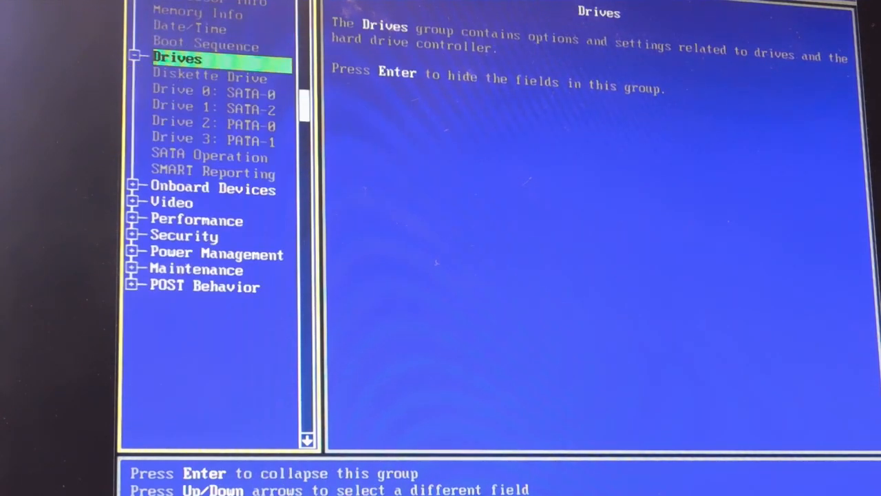
{"action": "key", "text": "Down"}
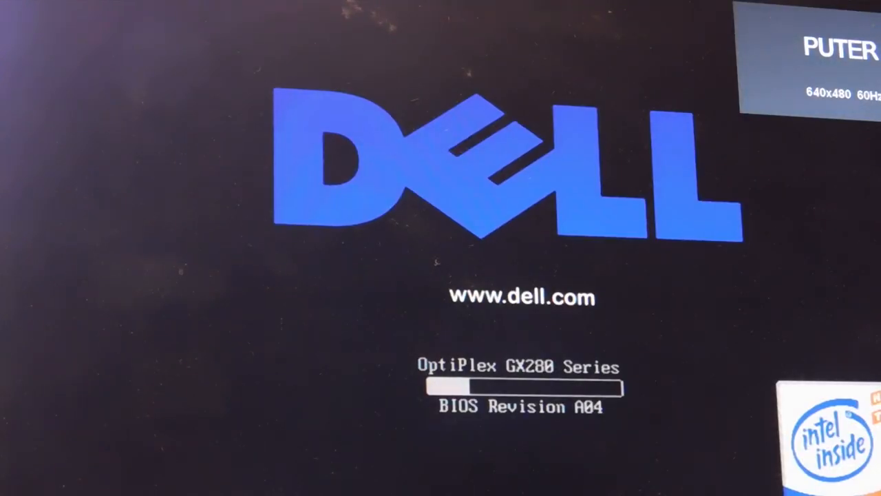
{"action": "key", "text": "f2"}
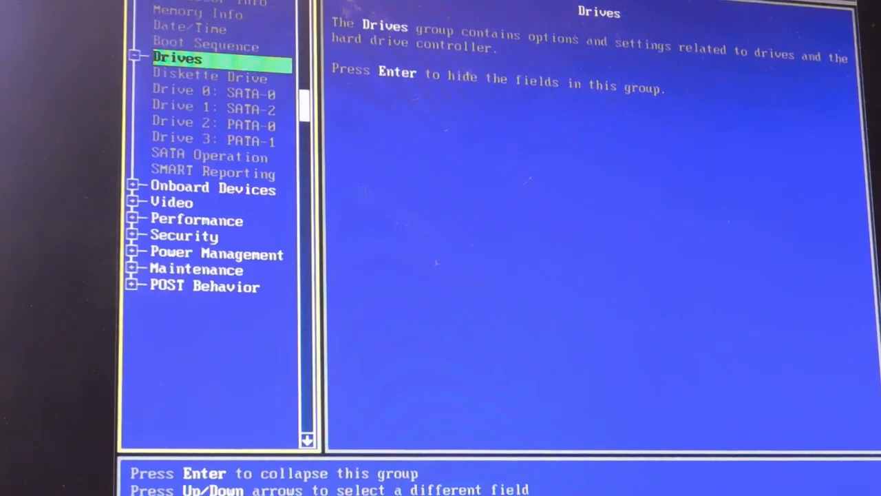
{"action": "key", "text": "Down"}
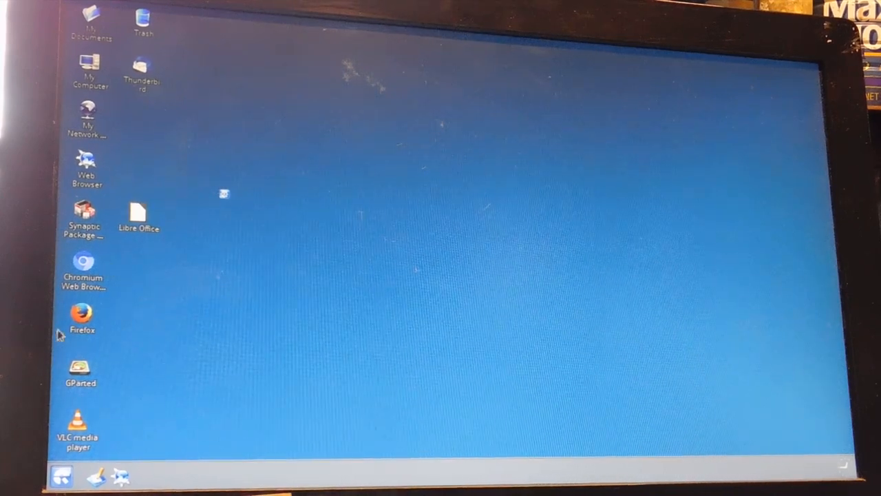
{"action": "left_click", "coordinate": [82, 320]}
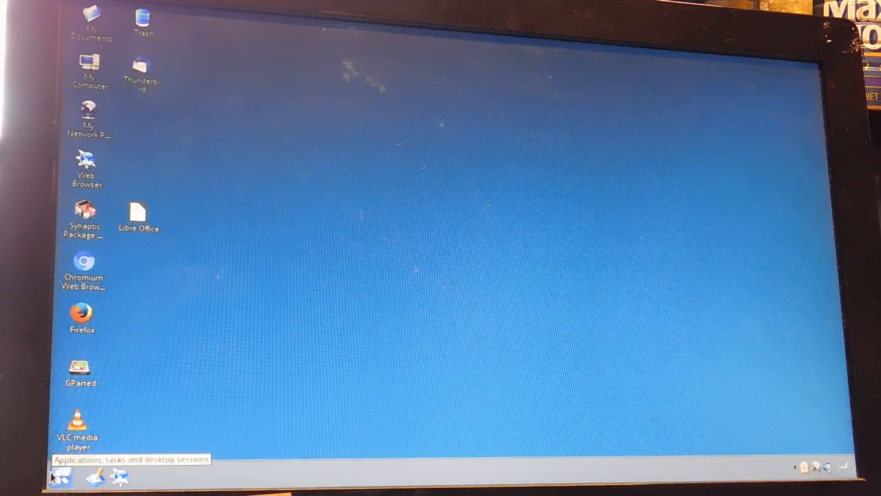
{"action": "left_click", "coordinate": [60, 477]}
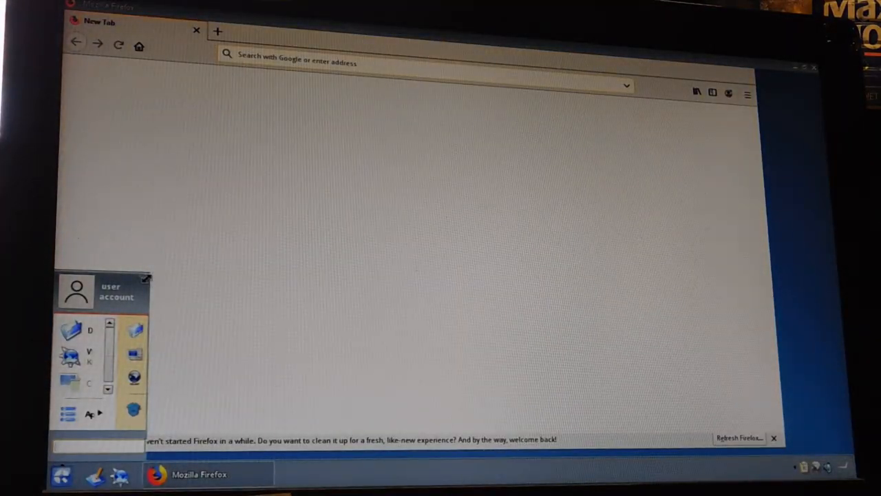
{"action": "left_click", "coordinate": [61, 474]}
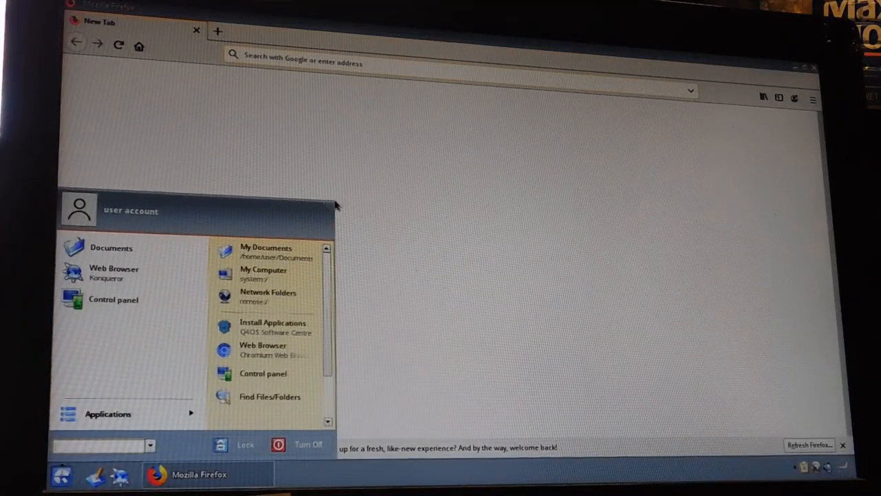
{"action": "mouse_move", "coordinate": [783, 131]}
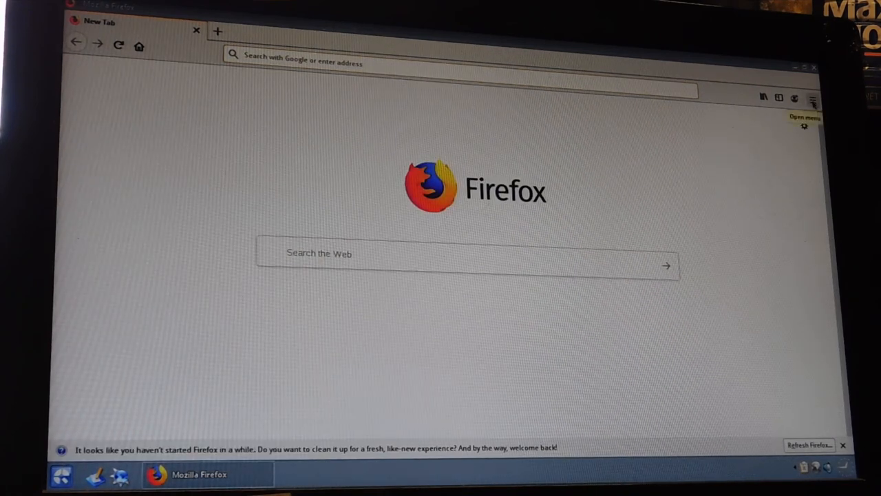
{"action": "left_click", "coordinate": [813, 98]}
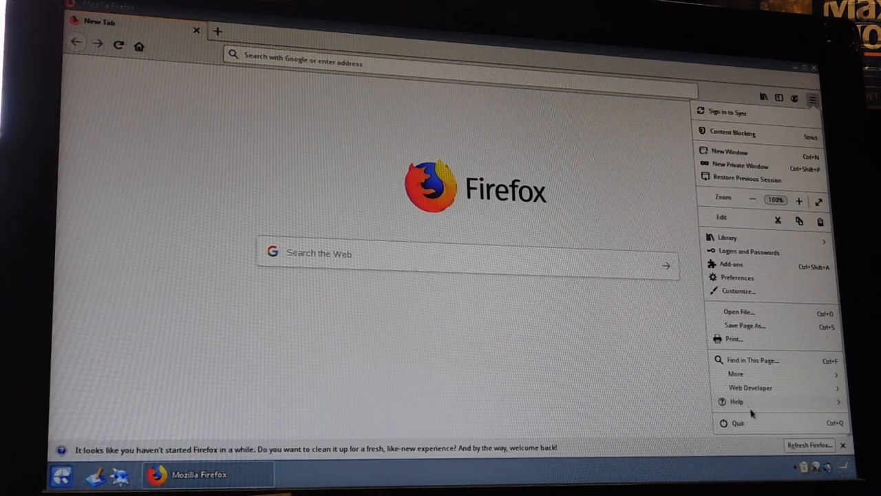
{"action": "left_click", "coordinate": [736, 401]}
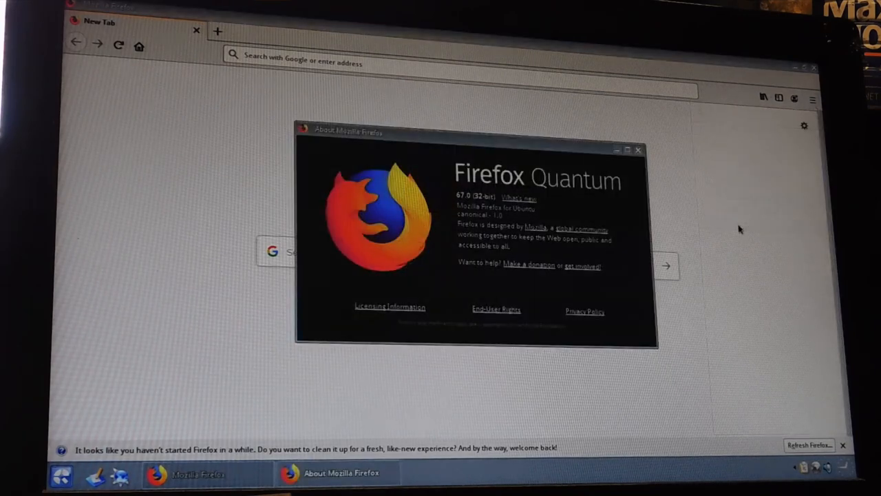
{"action": "left_click", "coordinate": [637, 149]}
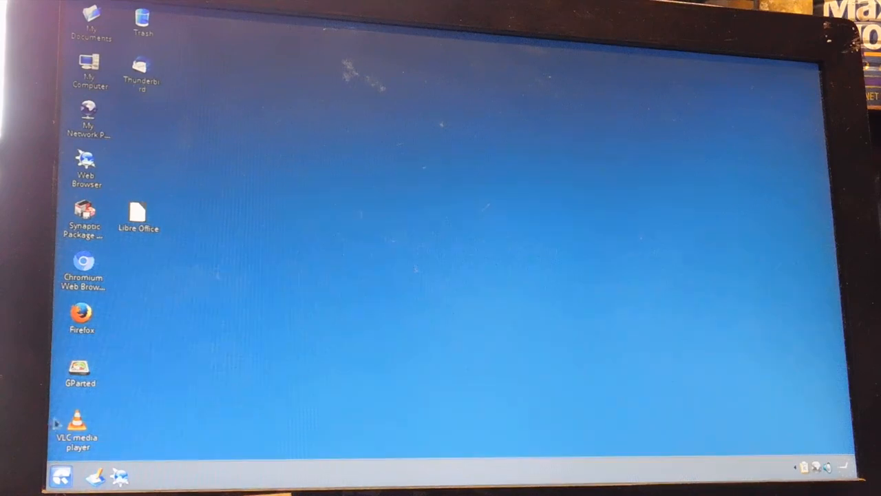
- Open the control panel through the launcher's settings submenu
{"action": "left_click", "coordinate": [61, 475]}
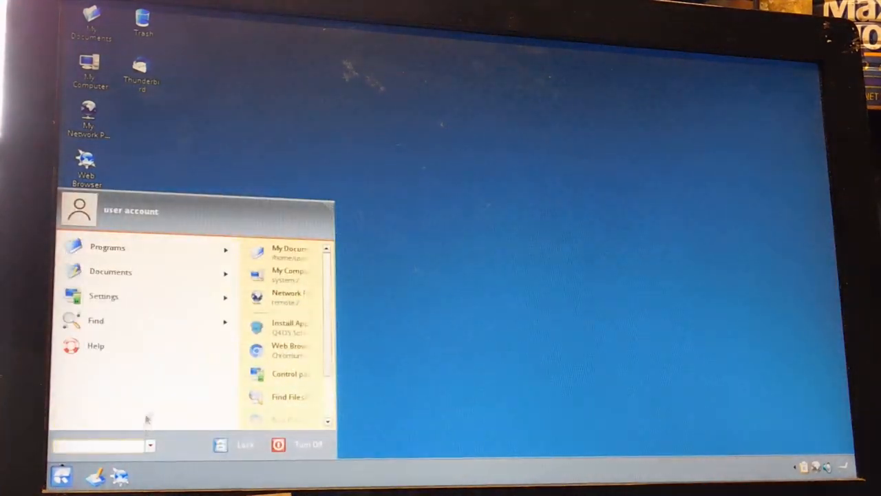
{"action": "left_click", "coordinate": [103, 296]}
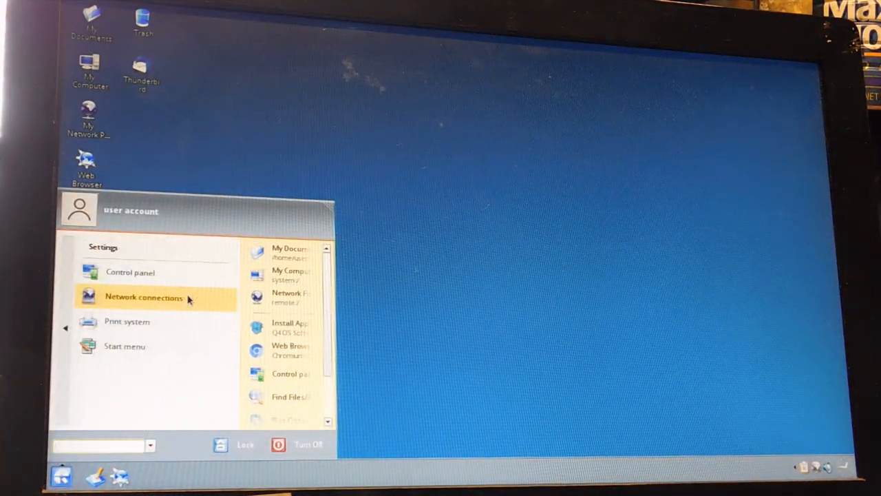
{"action": "mouse_move", "coordinate": [148, 272]}
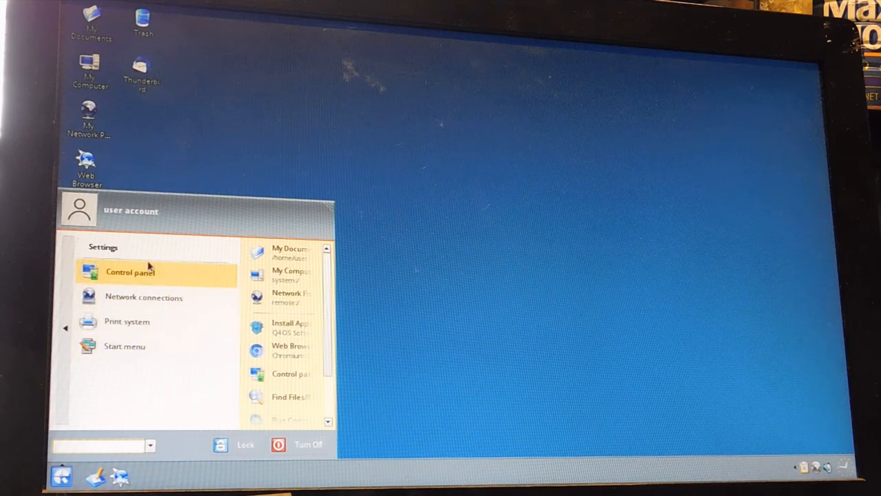
{"action": "left_click", "coordinate": [130, 272]}
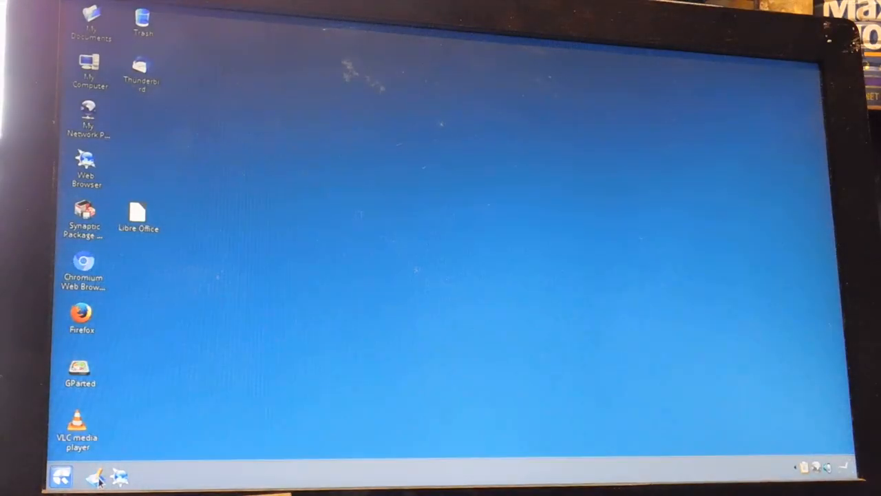
- Search 'gpa', launch Partition Editor and authorise it with the administrator password
{"action": "left_click", "coordinate": [61, 475]}
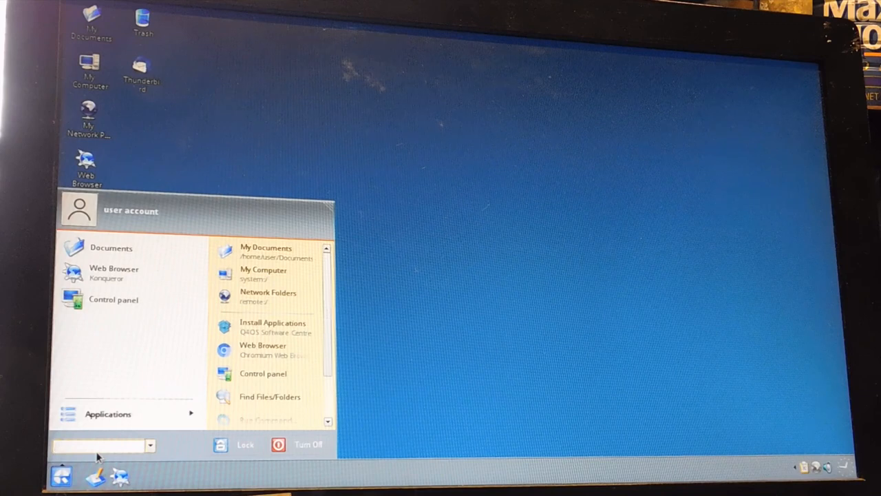
{"action": "type", "text": "gpart"}
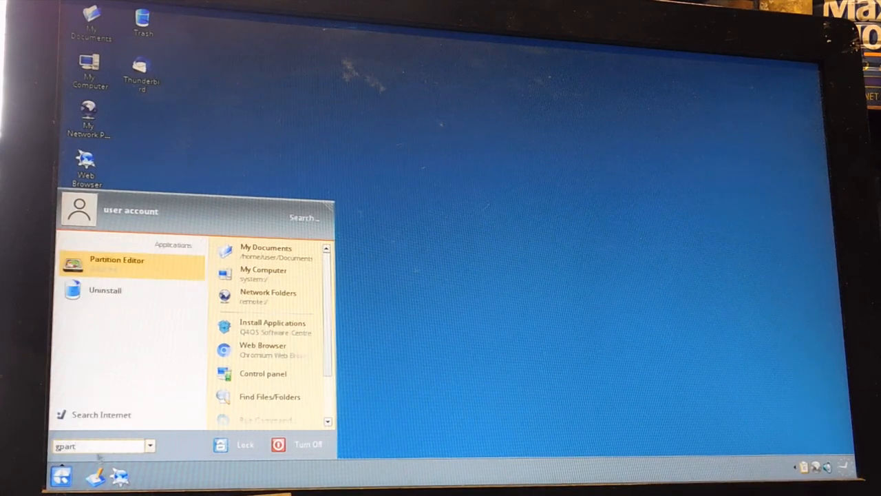
{"action": "left_click", "coordinate": [117, 260]}
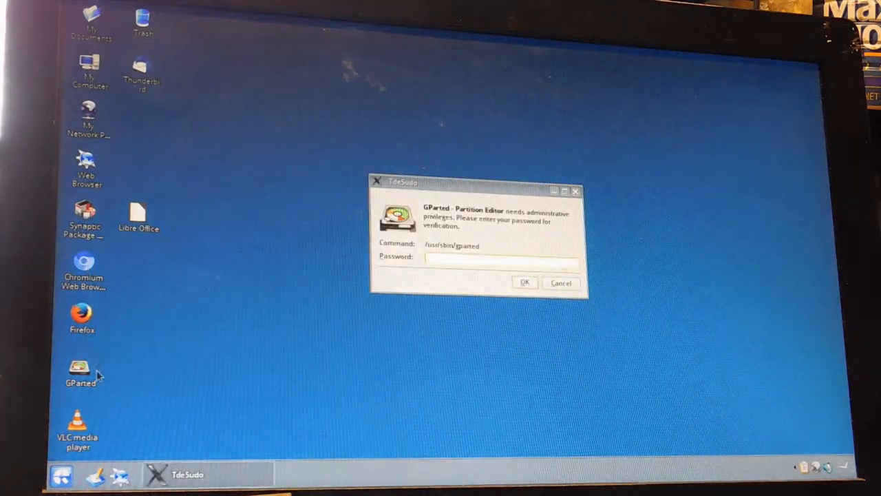
{"action": "mouse_move", "coordinate": [320, 346]}
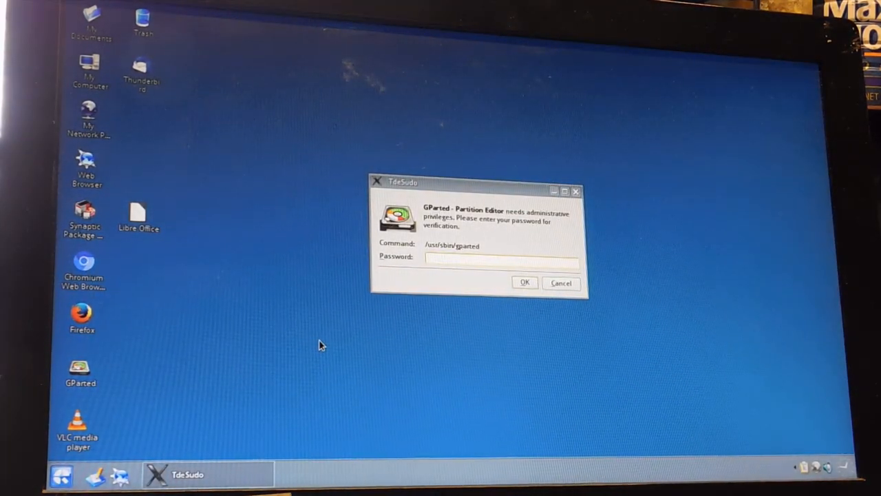
{"action": "left_click", "coordinate": [561, 283]}
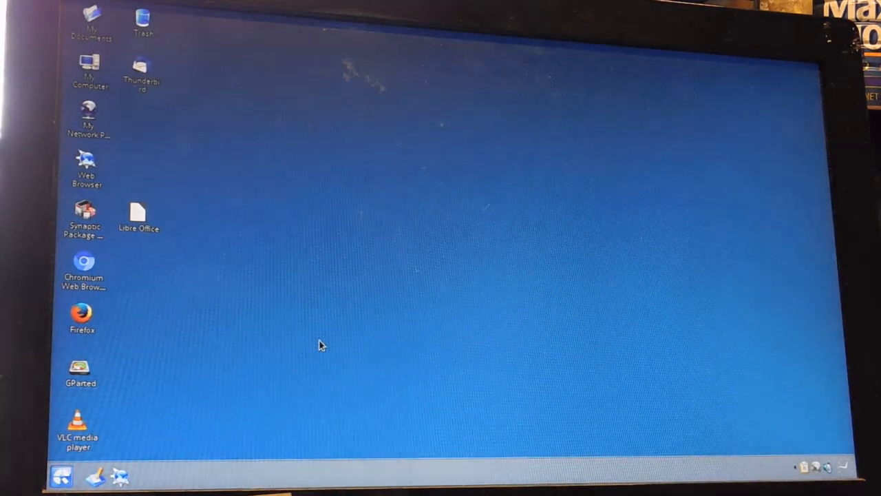
{"action": "double_click", "coordinate": [80, 370]}
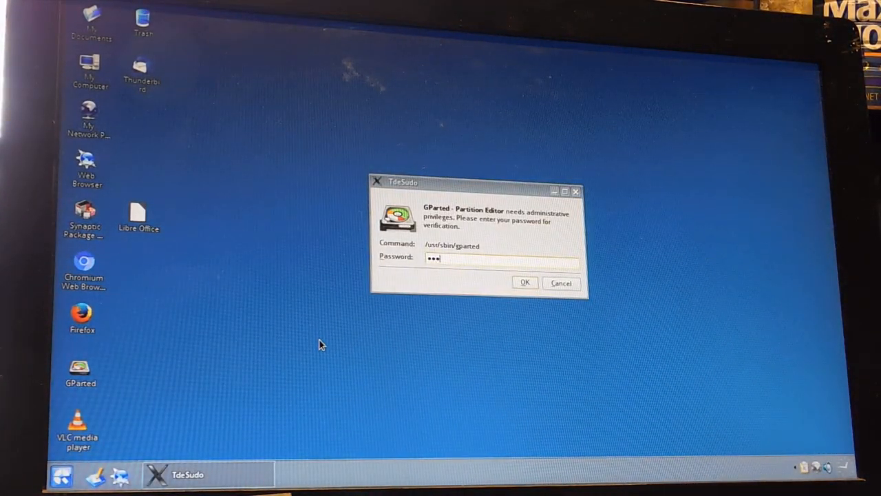
{"action": "left_click", "coordinate": [524, 282]}
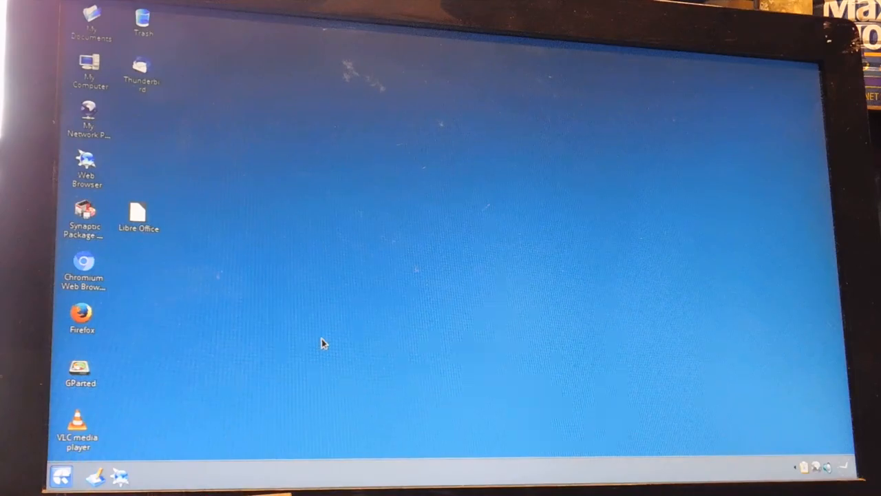
{"action": "double_click", "coordinate": [80, 372]}
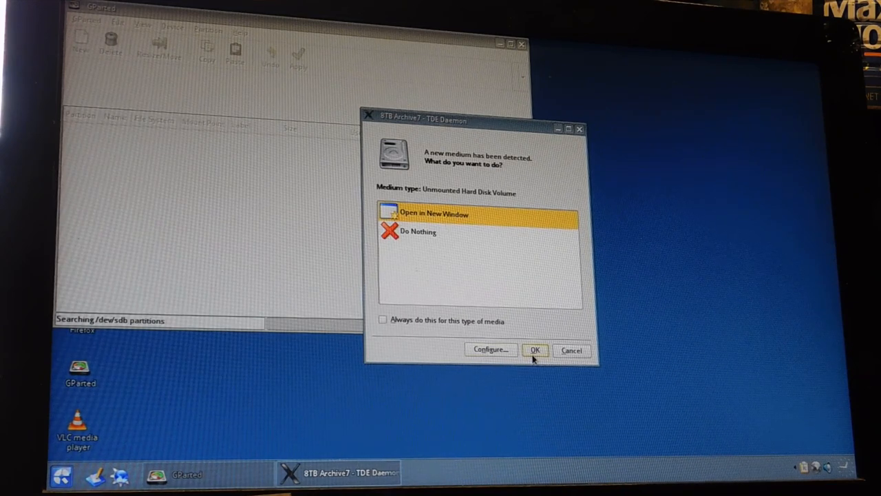
{"action": "mouse_move", "coordinate": [563, 365]}
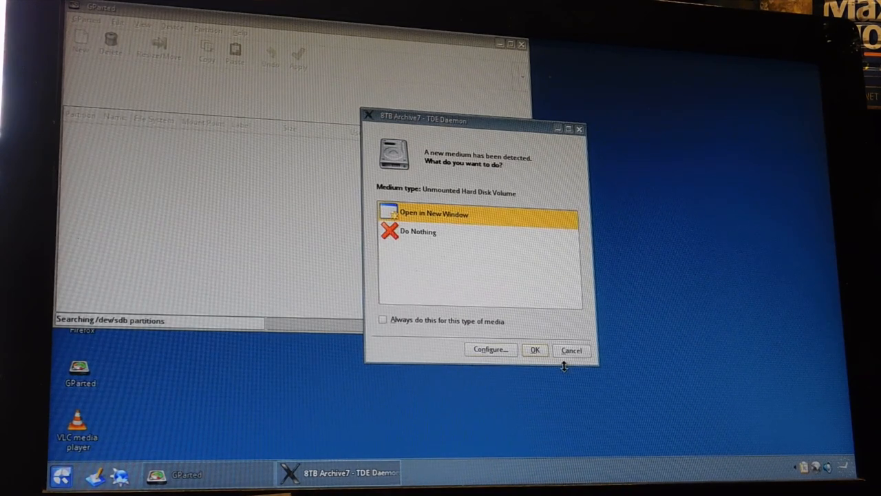
- Cancel the new 8TB Archive medium prompt so /dev/sdb's partitions are listed
{"action": "left_click", "coordinate": [571, 350]}
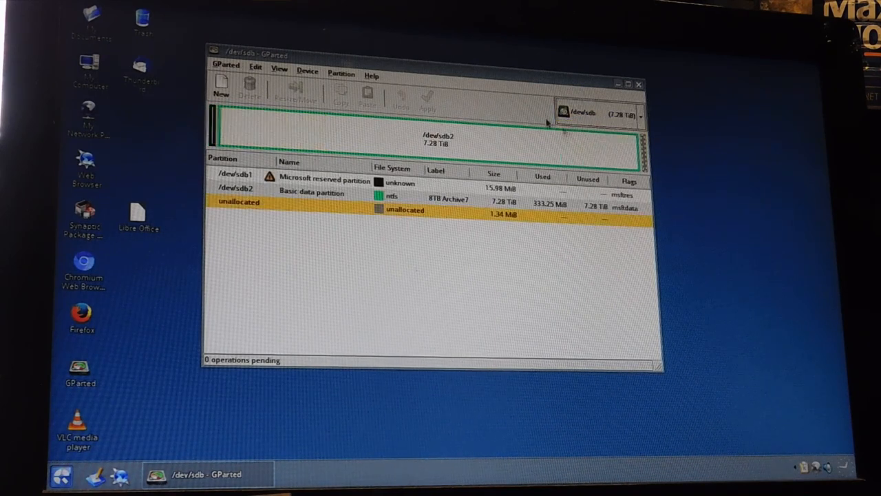
{"action": "mouse_move", "coordinate": [403, 212]}
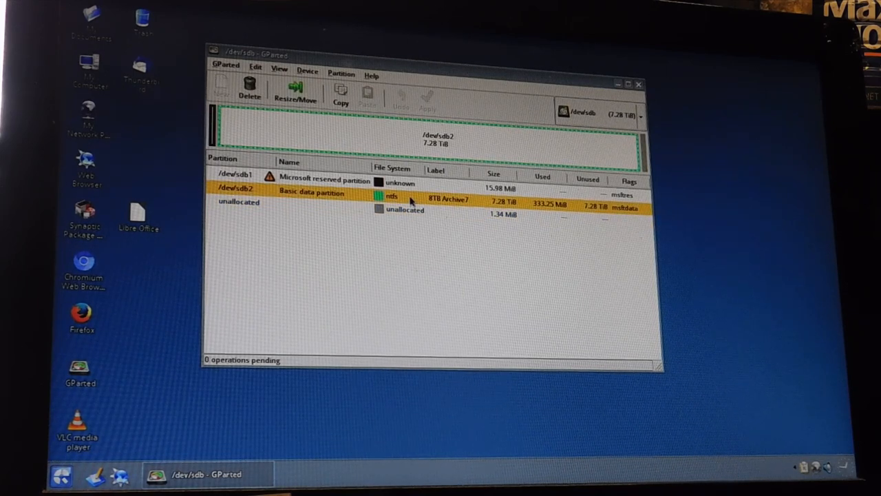
{"action": "mouse_move", "coordinate": [84, 69]}
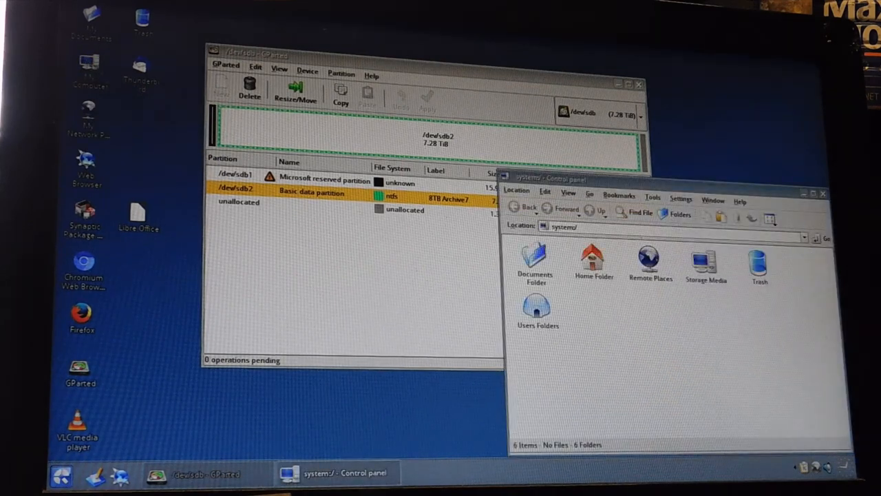
{"action": "mouse_move", "coordinate": [706, 265]}
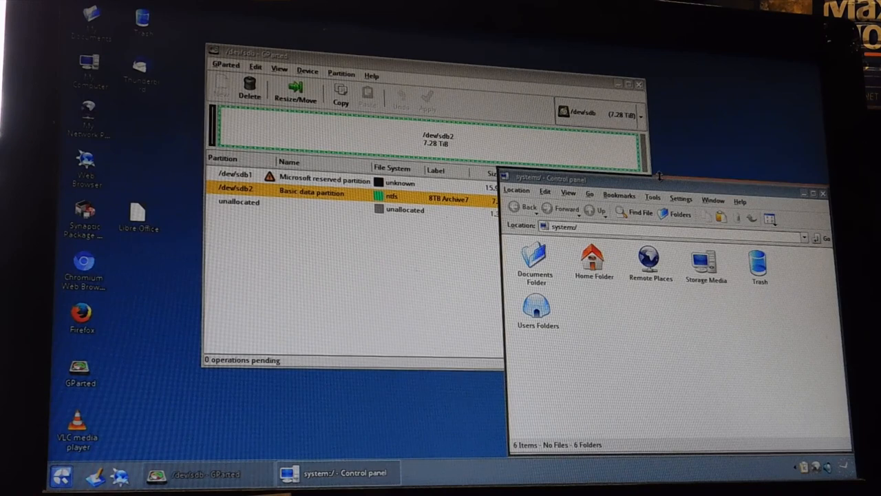
- Open 8TB Archive7 from Storage Media, browse $RECYCLE.BIN and Plots, then close Konqueror
{"action": "double_click", "coordinate": [706, 265]}
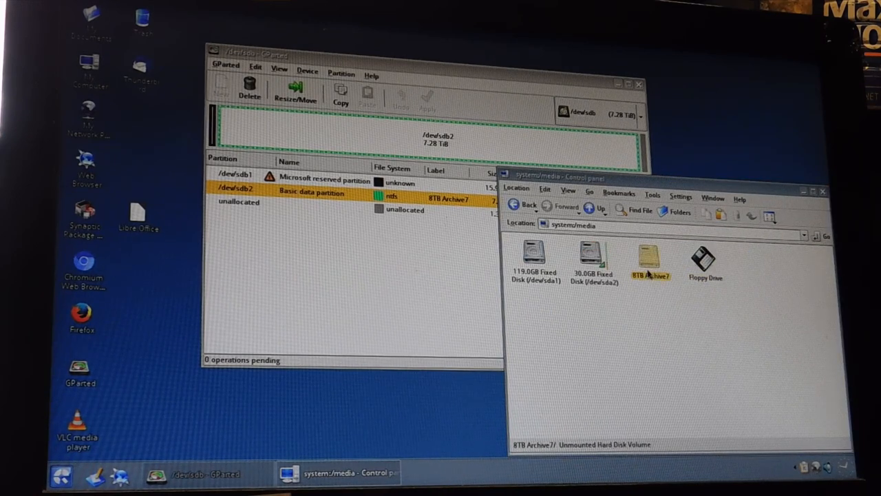
{"action": "double_click", "coordinate": [648, 259]}
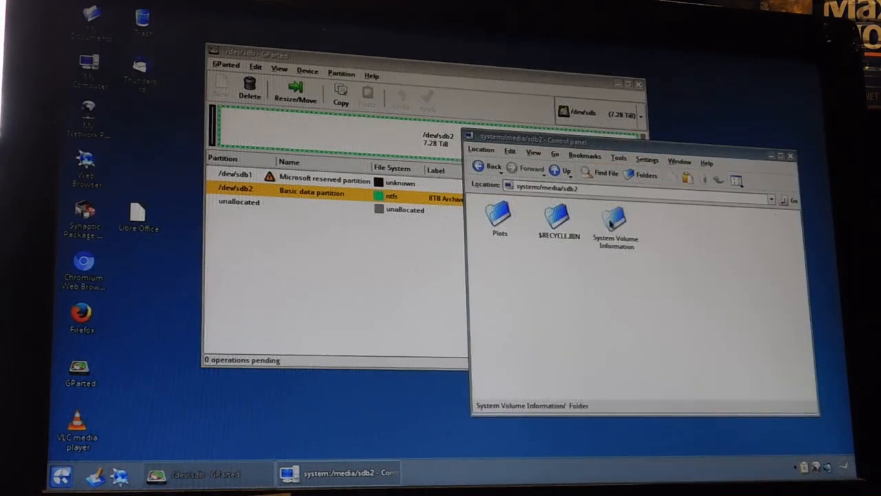
{"action": "double_click", "coordinate": [499, 217]}
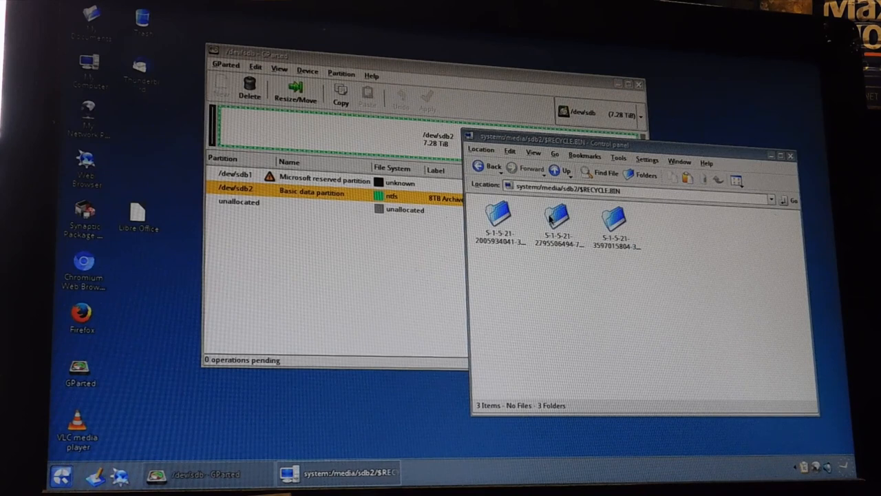
{"action": "double_click", "coordinate": [499, 220]}
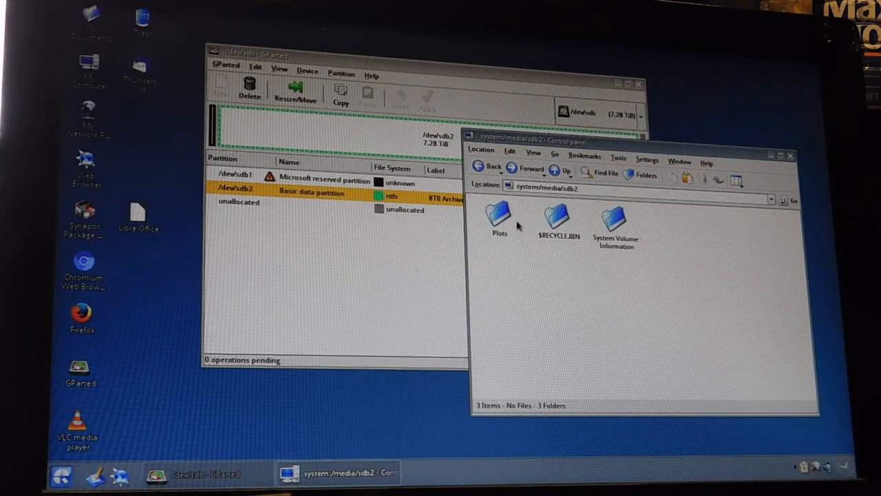
{"action": "double_click", "coordinate": [499, 219]}
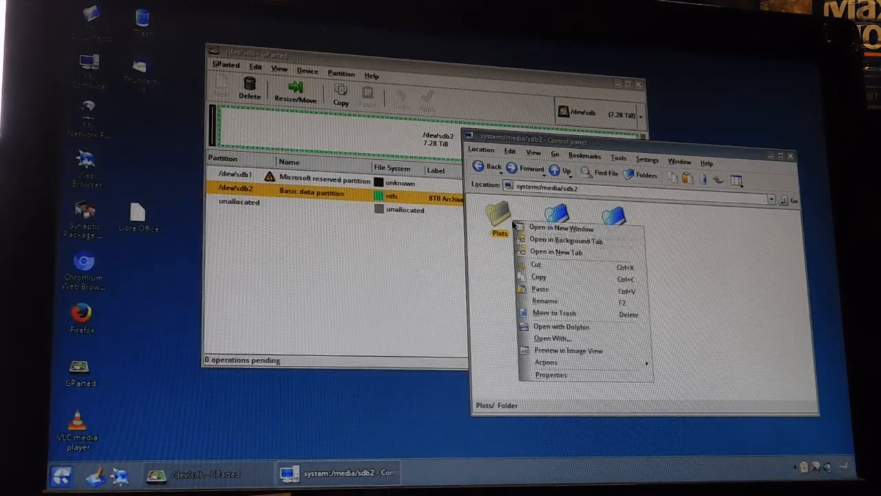
{"action": "left_click", "coordinate": [551, 375]}
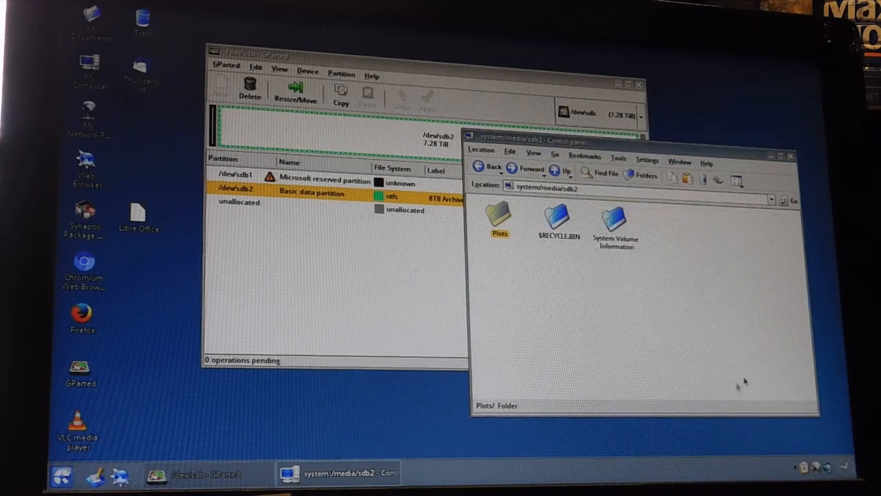
{"action": "double_click", "coordinate": [615, 221]}
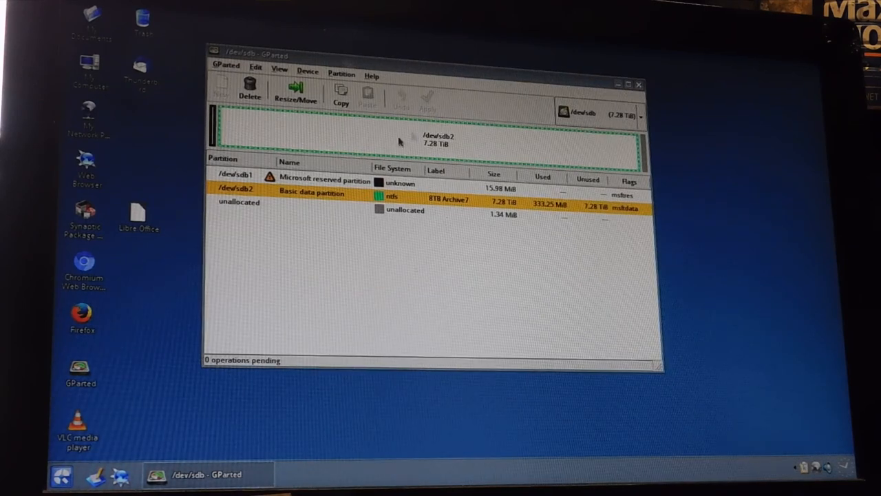
- Queue deletion of the /dev/sdb2 partition
{"action": "right_click", "coordinate": [310, 193]}
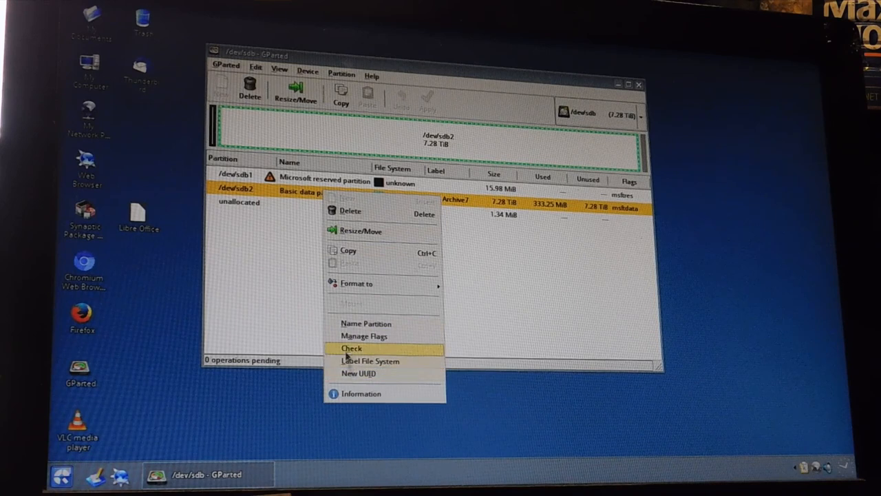
{"action": "left_click", "coordinate": [350, 211]}
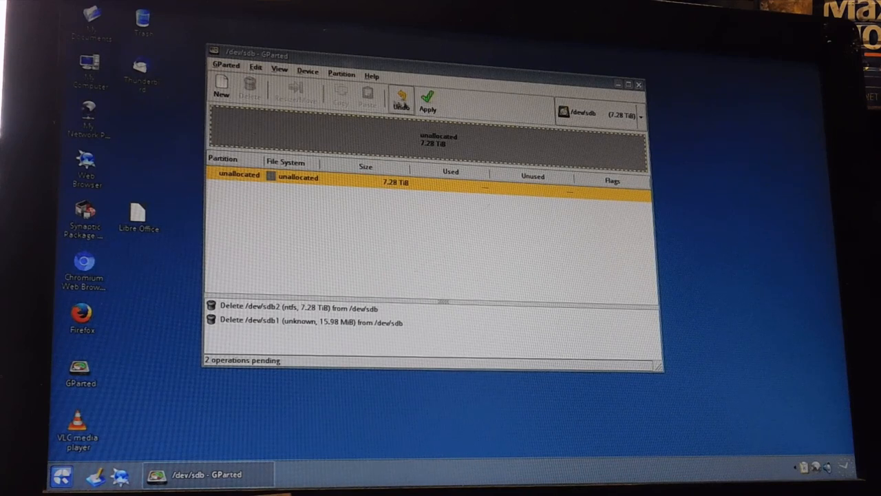
- Add a full-drive ext4 partition named MEGASTOR to the pending operations
{"action": "left_click", "coordinate": [220, 89]}
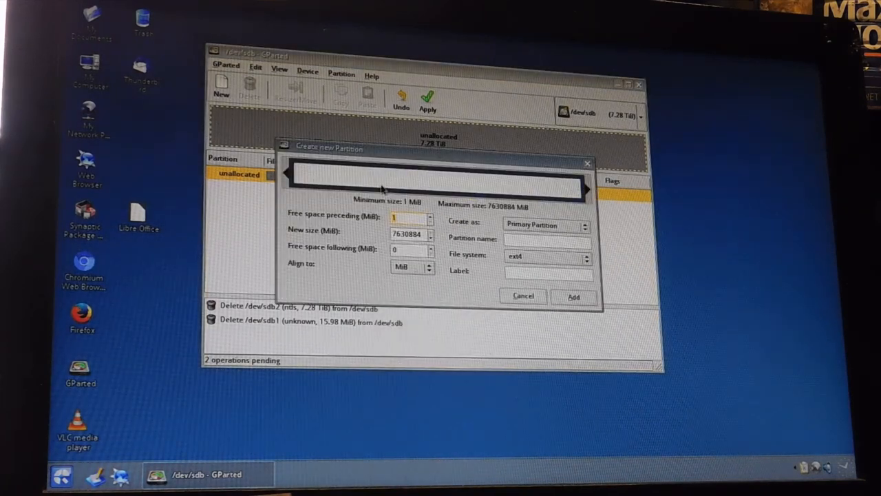
{"action": "left_click", "coordinate": [548, 256]}
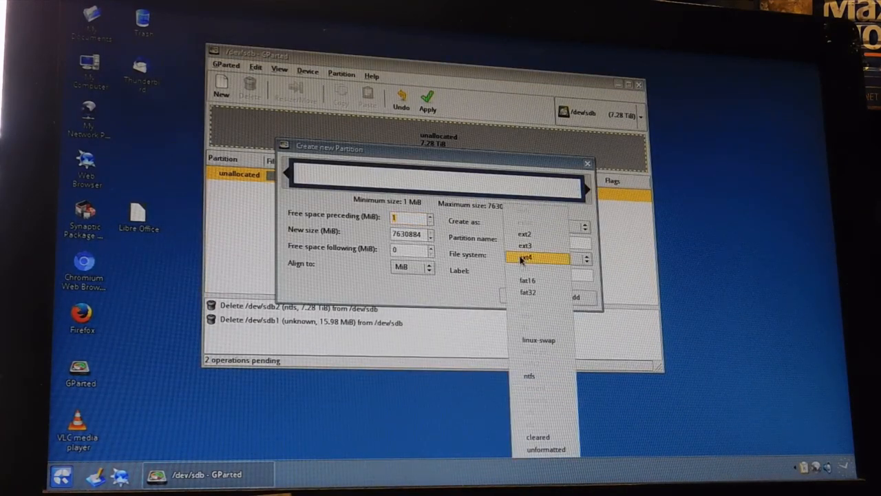
{"action": "mouse_move", "coordinate": [442, 289]}
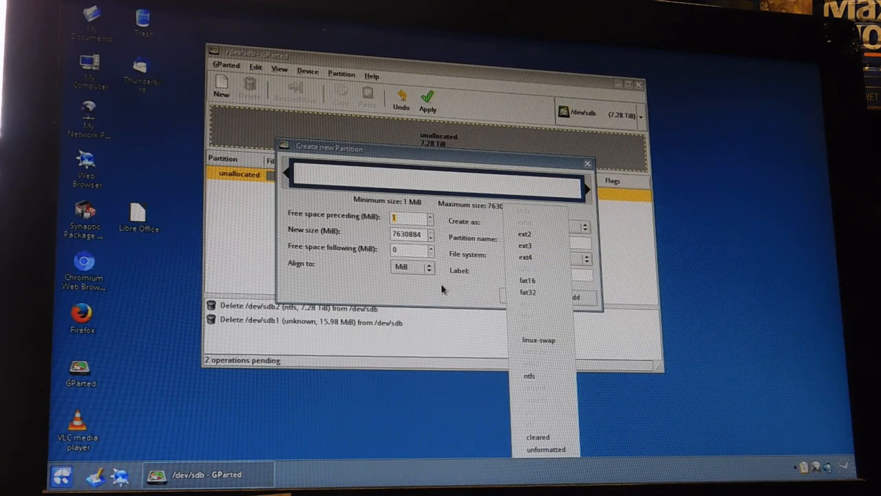
{"action": "mouse_move", "coordinate": [527, 293]}
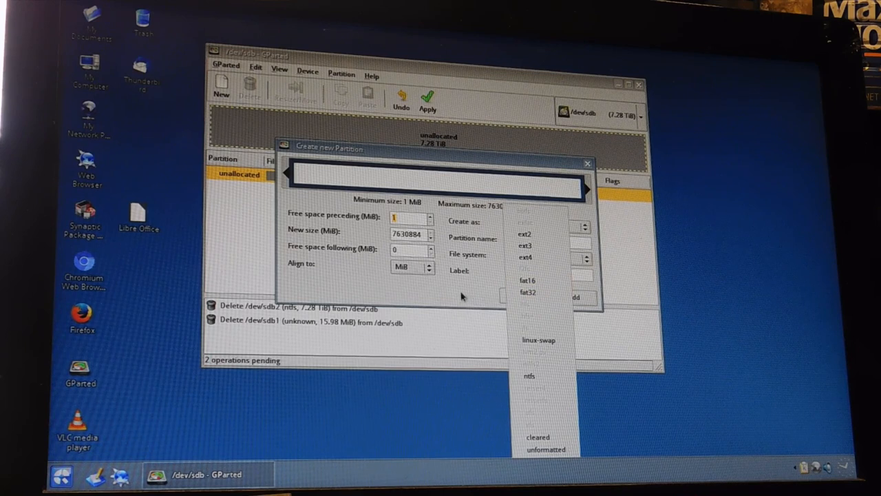
{"action": "mouse_move", "coordinate": [403, 286]}
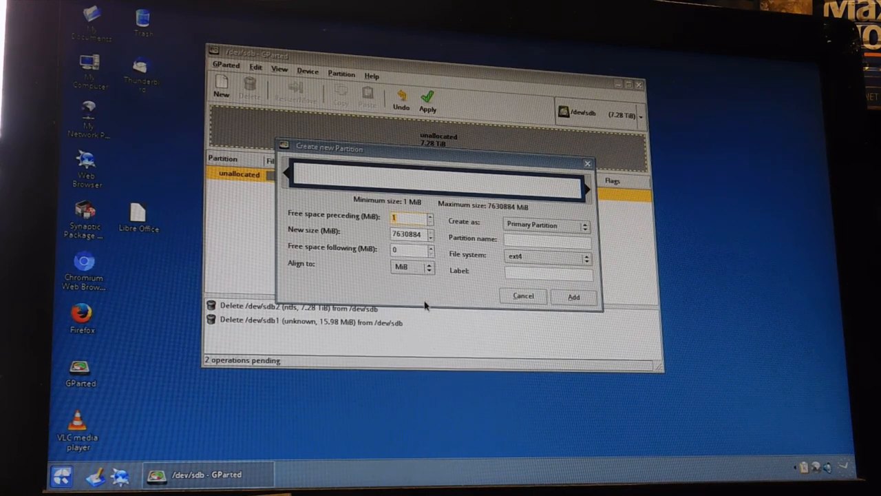
{"action": "mouse_move", "coordinate": [429, 230]}
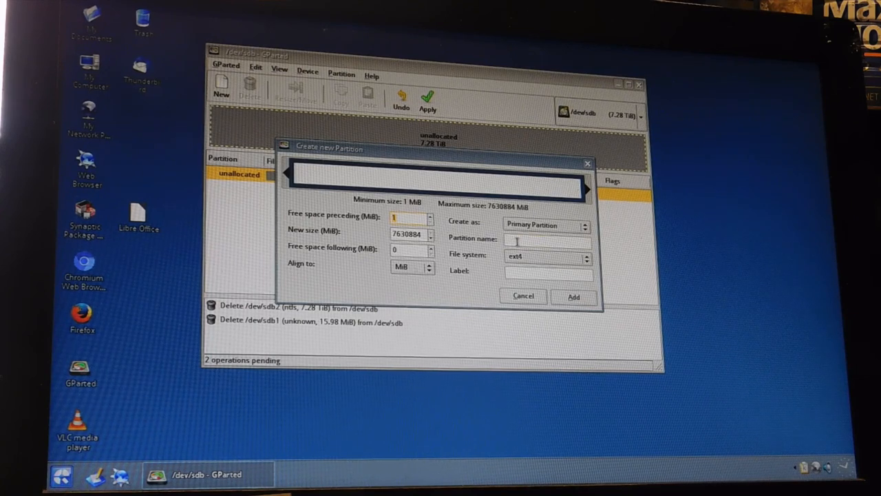
{"action": "left_click", "coordinate": [547, 239]}
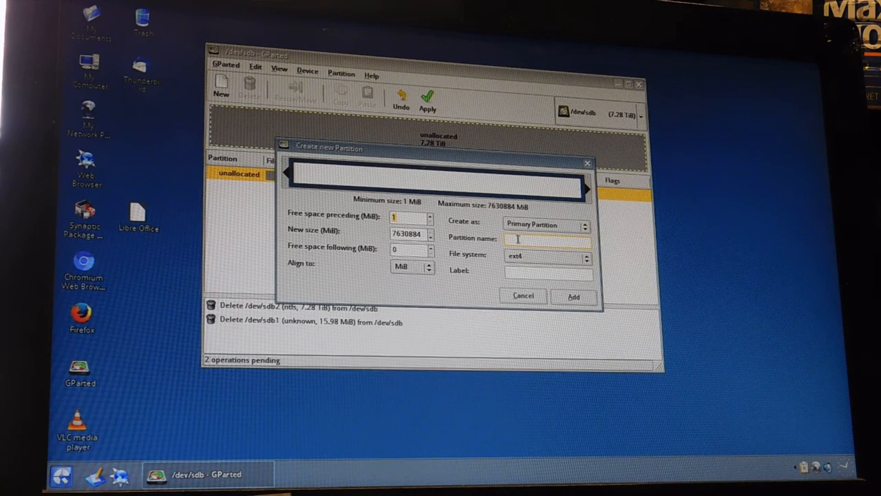
{"action": "type", "text": "ME"}
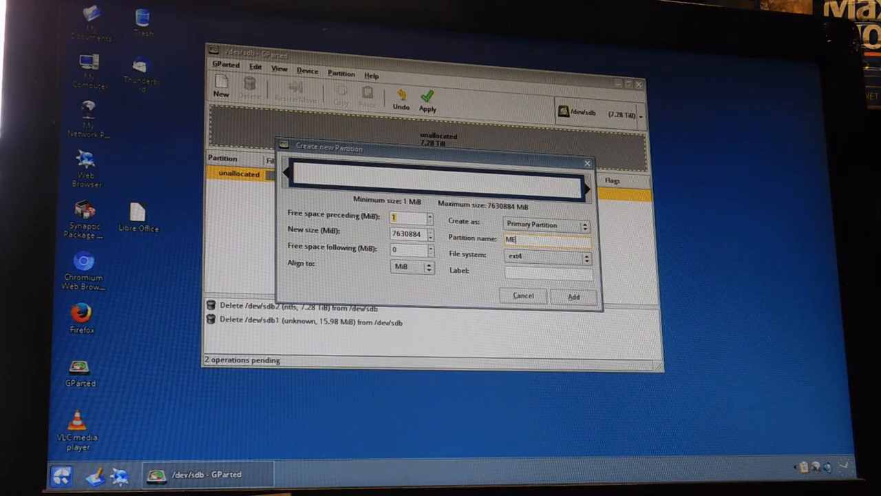
{"action": "type", "text": "GAST"}
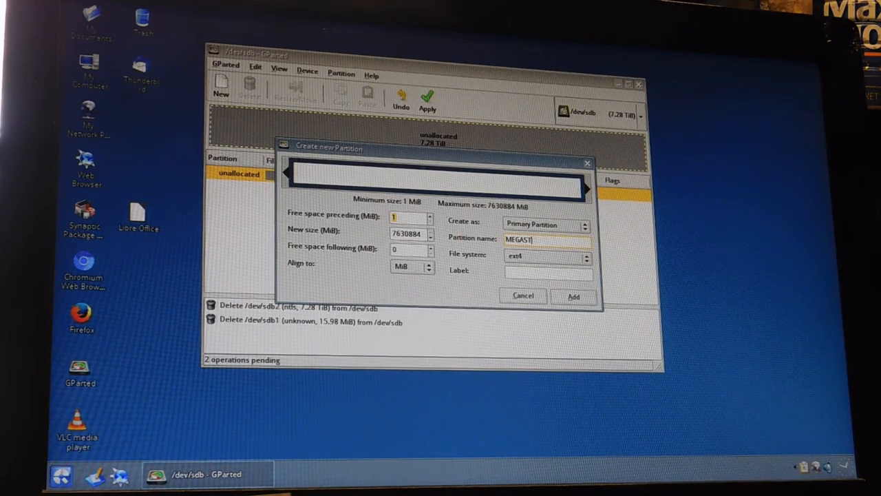
{"action": "type", "text": "OR"}
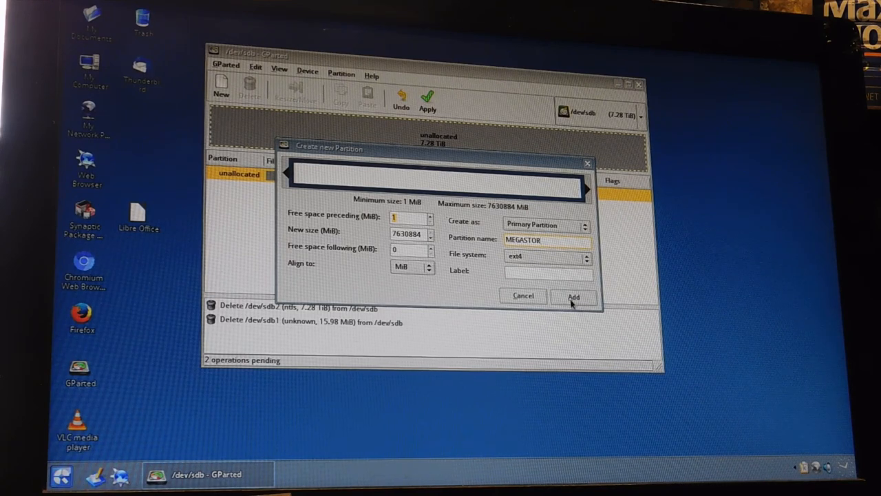
{"action": "left_click", "coordinate": [573, 296]}
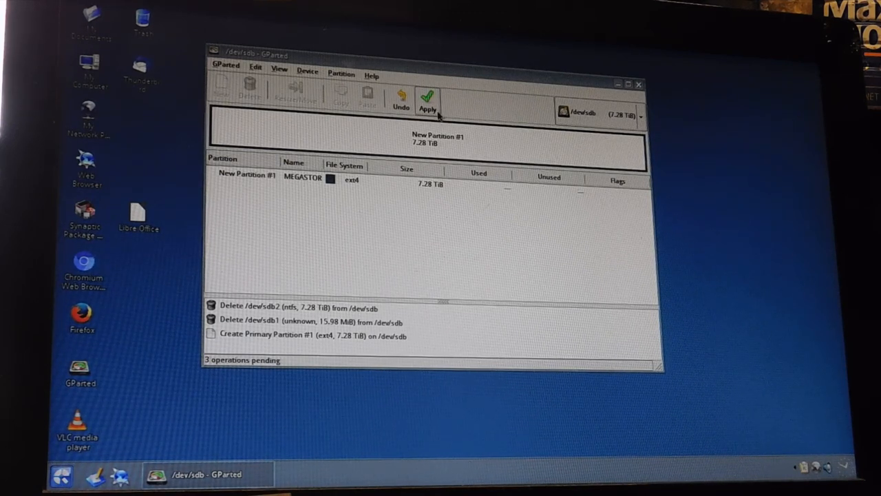
{"action": "mouse_move", "coordinate": [429, 96]}
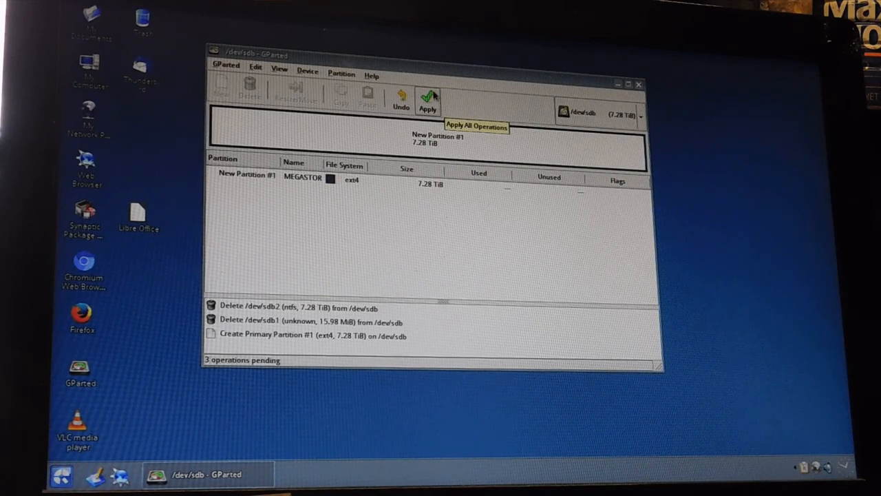
- Apply the three pending operations, dismiss the kernel notification error, and close the report
{"action": "left_click", "coordinate": [428, 96]}
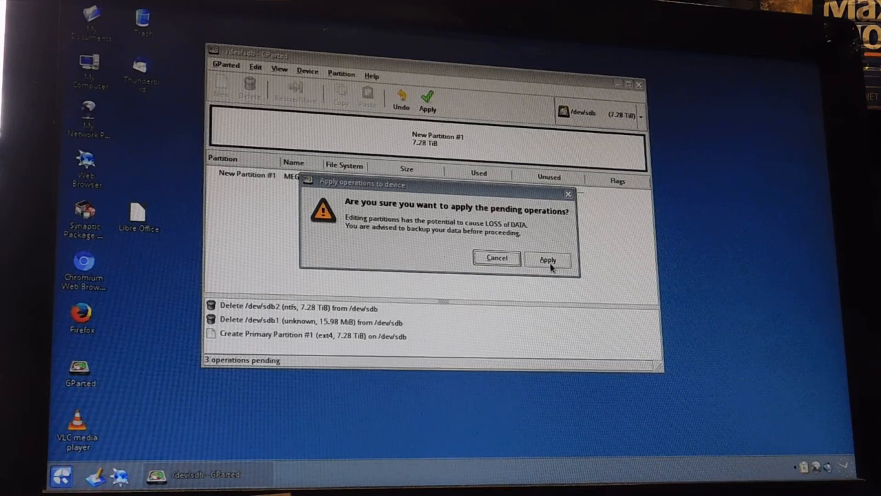
{"action": "left_click", "coordinate": [548, 258]}
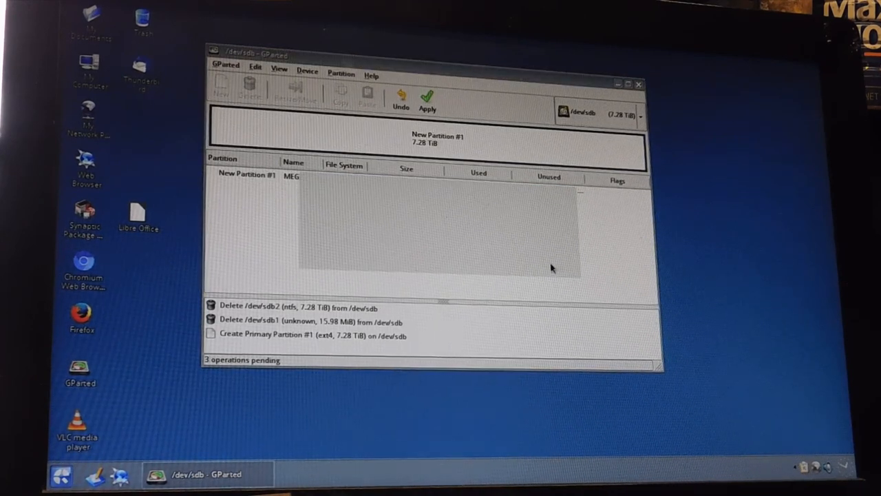
{"action": "left_click", "coordinate": [427, 97]}
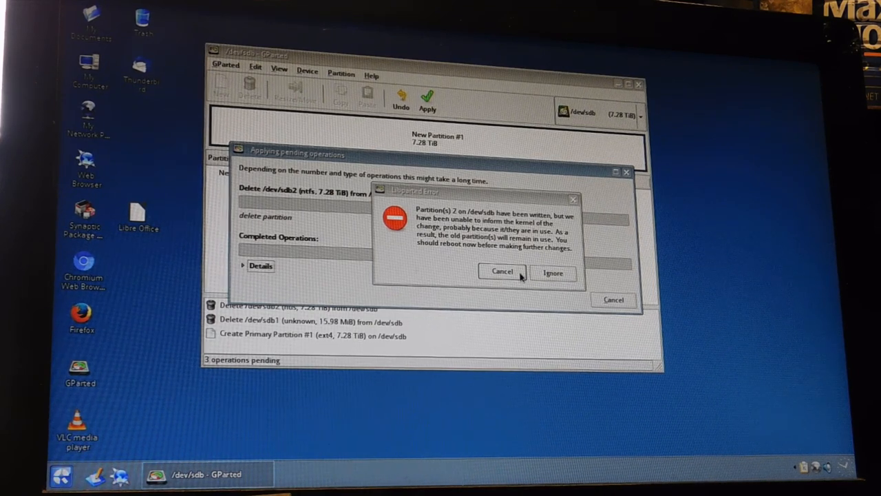
{"action": "left_click", "coordinate": [553, 273]}
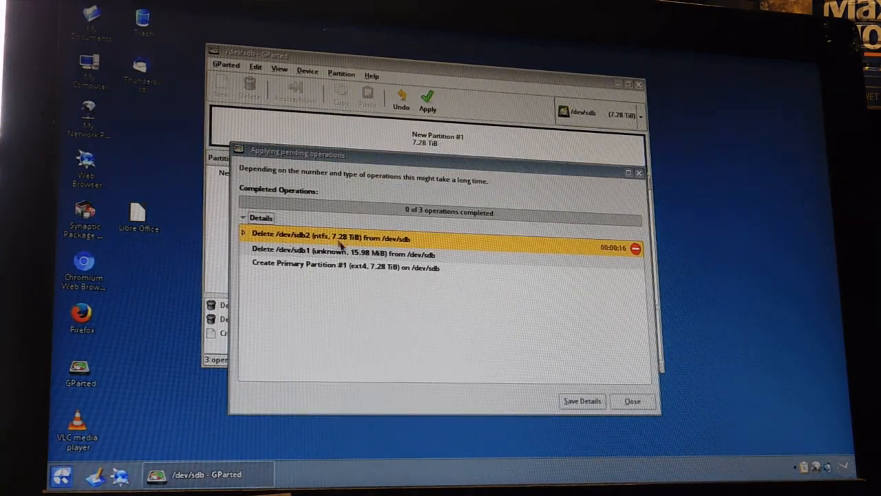
{"action": "left_click", "coordinate": [631, 401]}
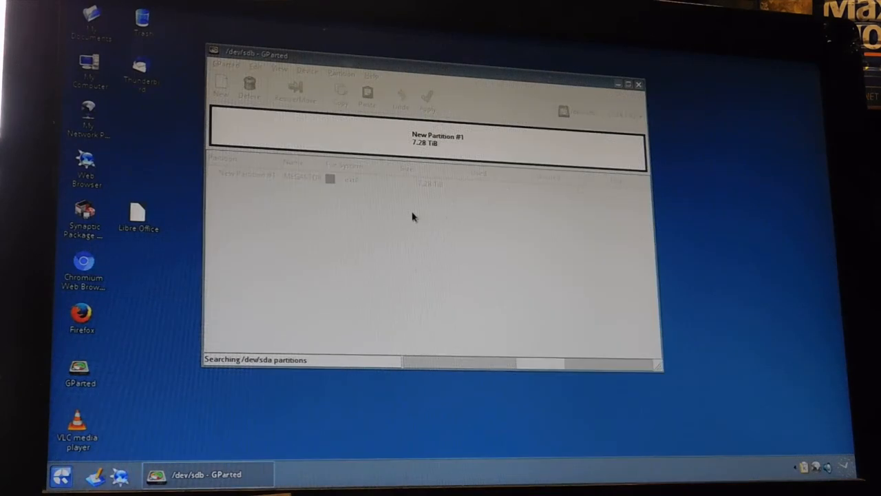
{"action": "mouse_move", "coordinate": [448, 233]}
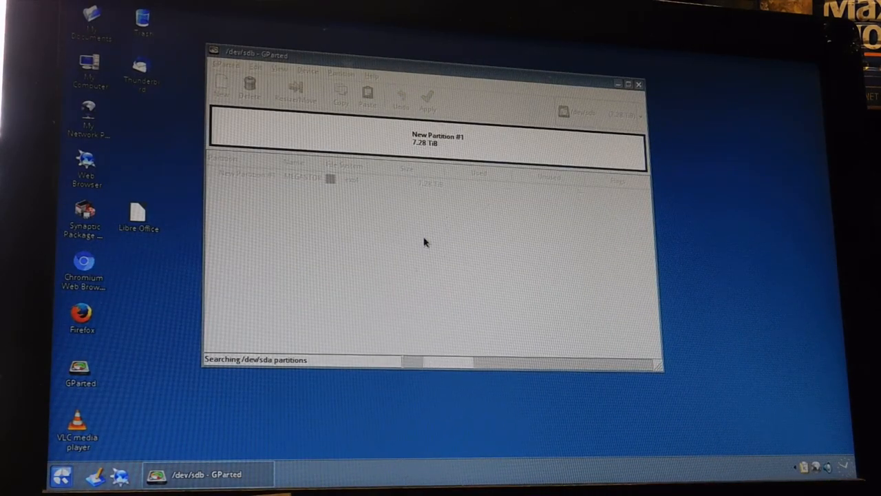
{"action": "mouse_move", "coordinate": [216, 166]}
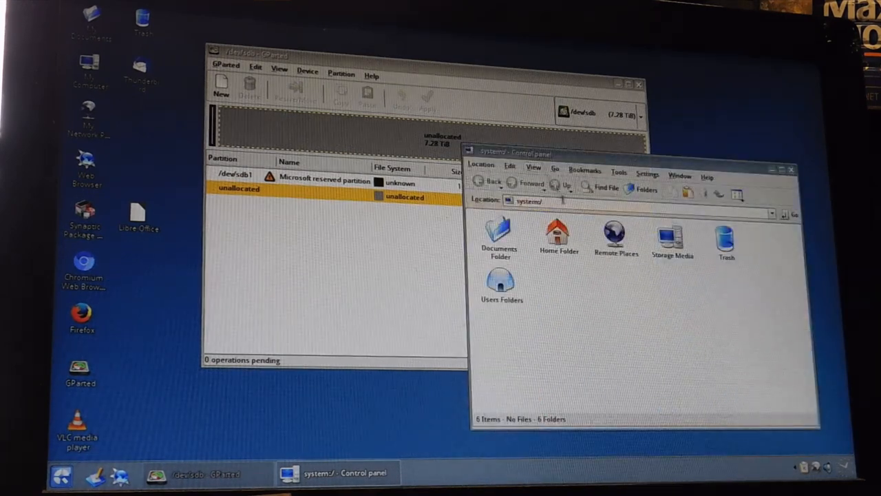
- Close the control panel window and restart the Q4OS desktop session
{"action": "double_click", "coordinate": [671, 237]}
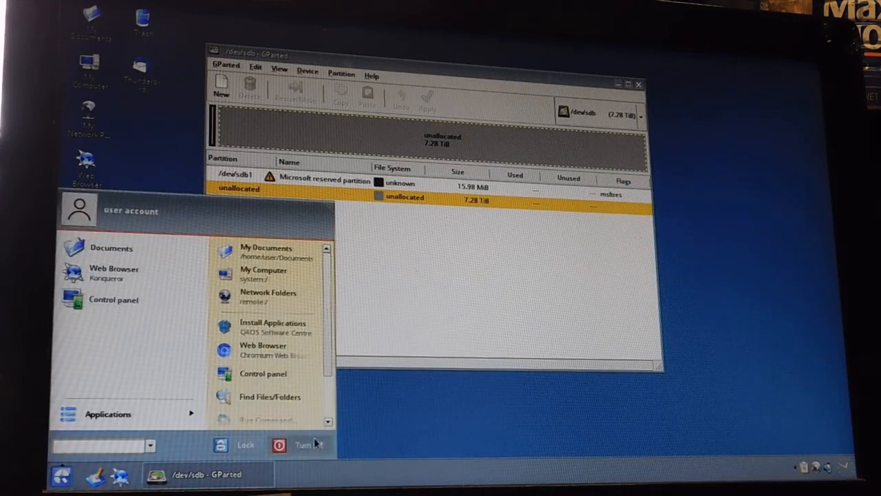
{"action": "left_click", "coordinate": [303, 445]}
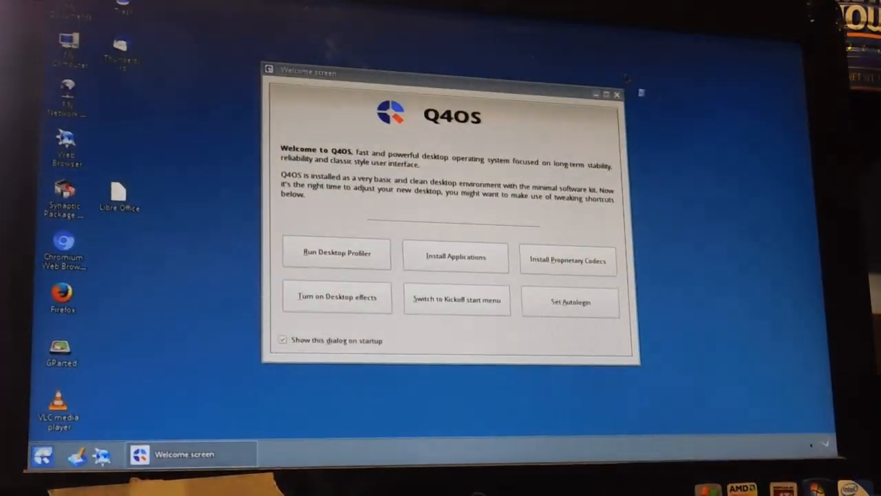
- Relaunch GParted with the admin password and apply deleting /dev/sdb1, closing the report
{"action": "left_click", "coordinate": [617, 94]}
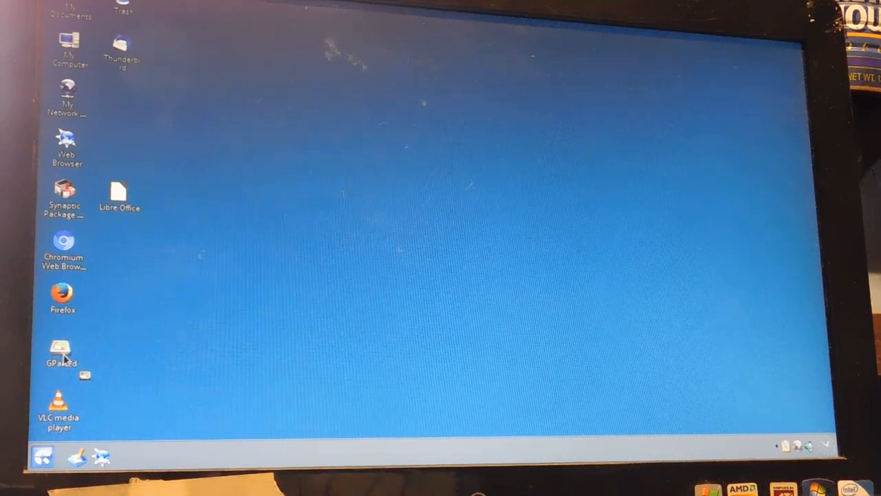
{"action": "double_click", "coordinate": [62, 351]}
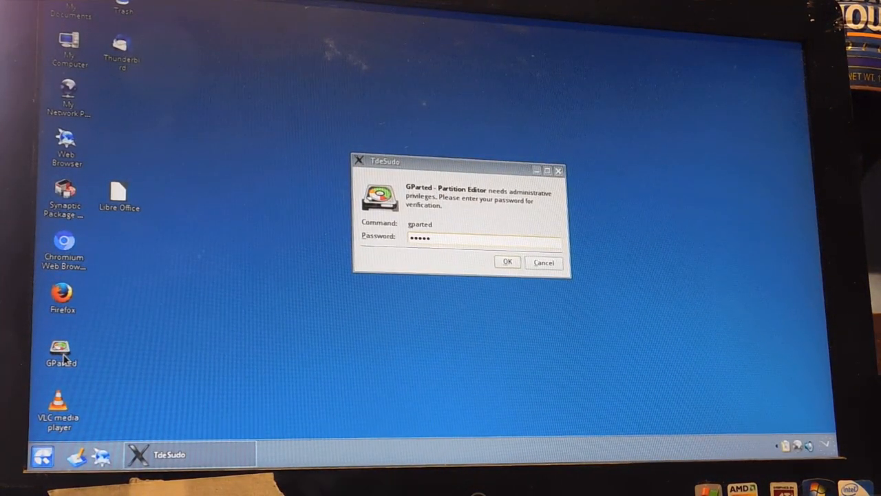
{"action": "left_click", "coordinate": [507, 261]}
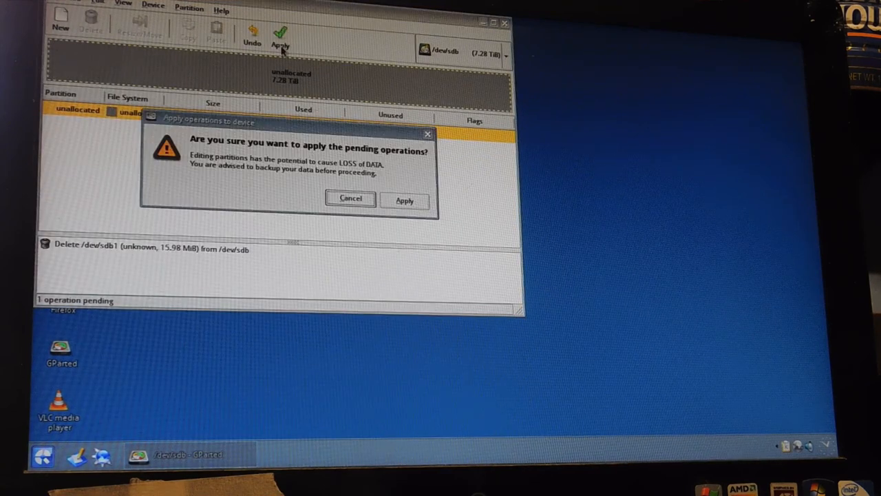
{"action": "left_click", "coordinate": [404, 200]}
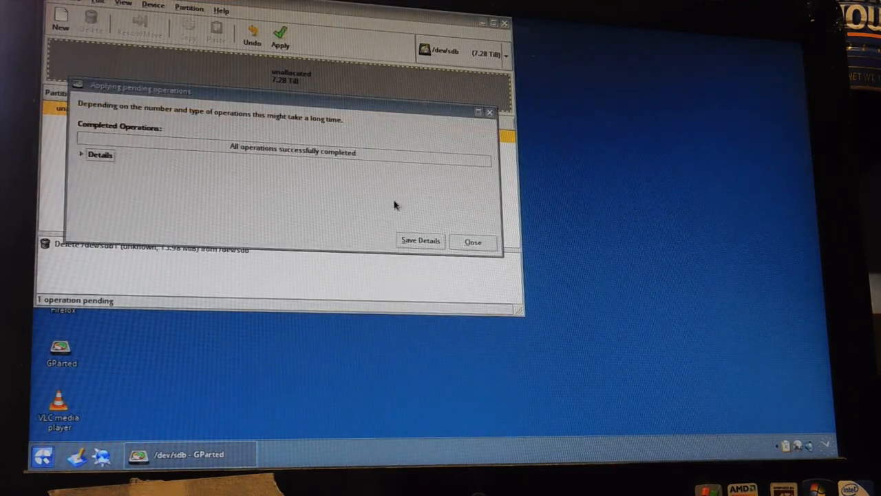
{"action": "left_click", "coordinate": [473, 240]}
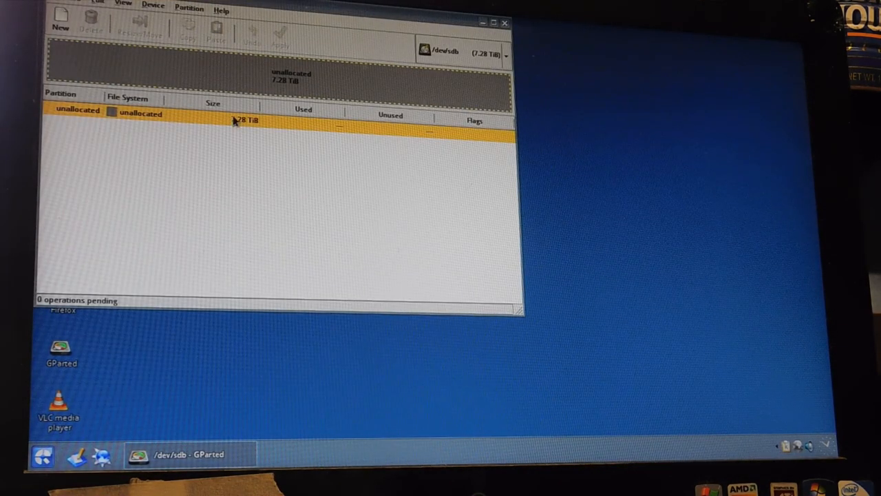
- Add a full-size ext4 primary partition labelled MEGASTOR to the pending operations
{"action": "left_click", "coordinate": [60, 21]}
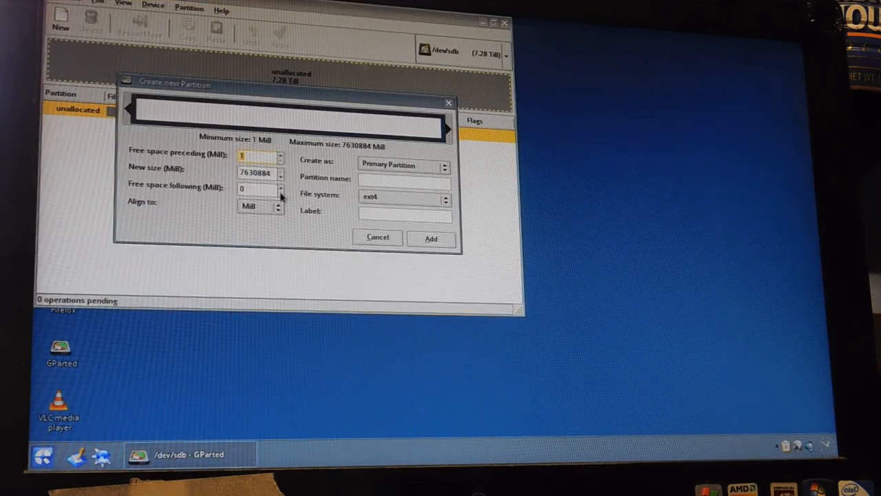
{"action": "left_click", "coordinate": [403, 178]}
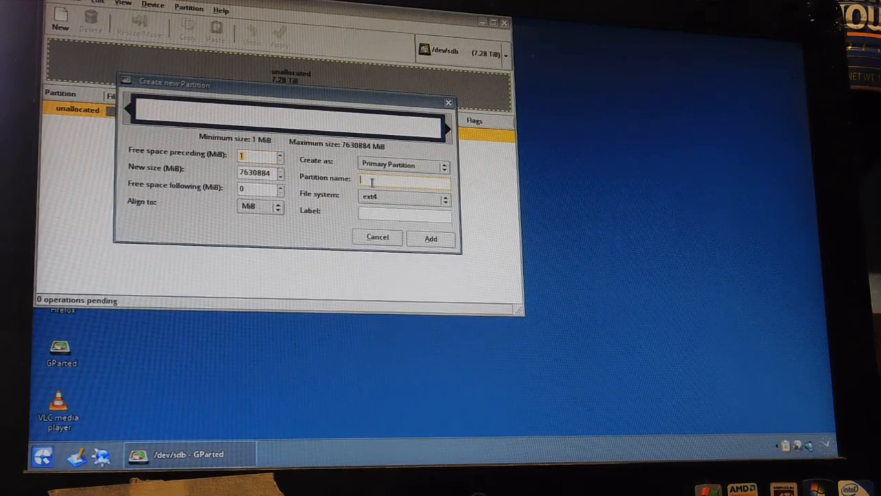
{"action": "type", "text": "MEGA"}
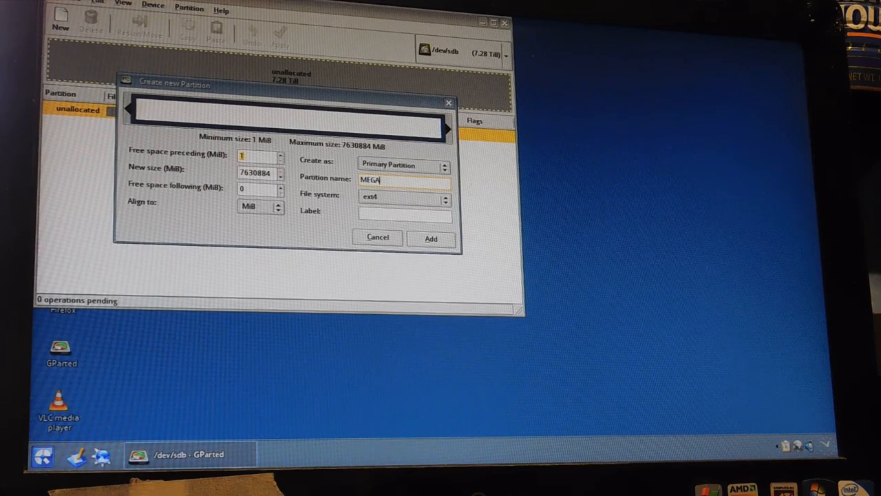
{"action": "type", "text": "STOR"}
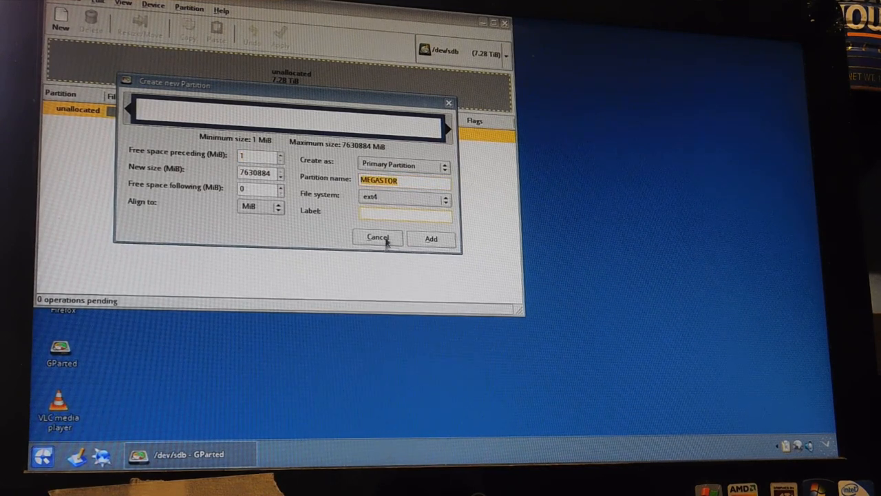
{"action": "mouse_move", "coordinate": [338, 173]}
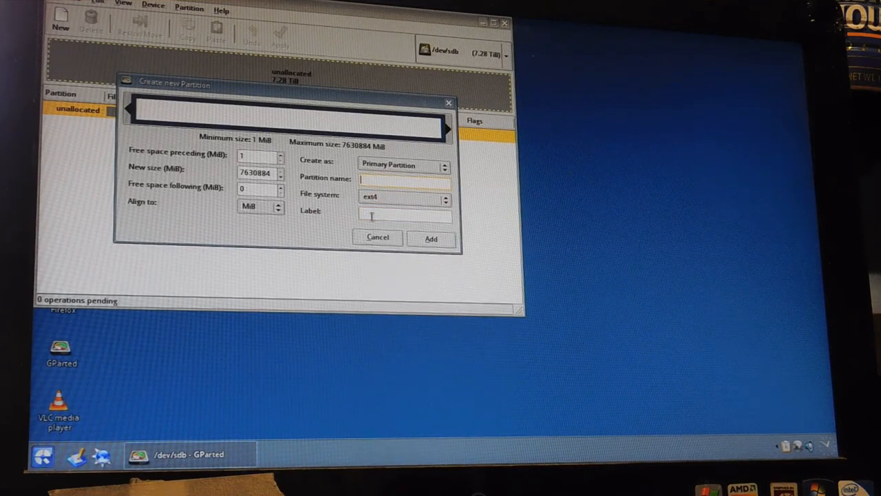
{"action": "type", "text": "MEGASTOR"}
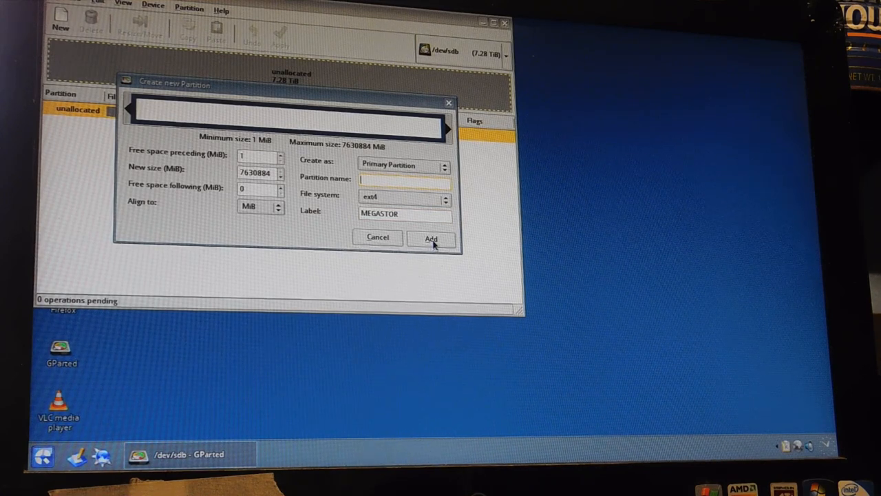
{"action": "left_click", "coordinate": [431, 237]}
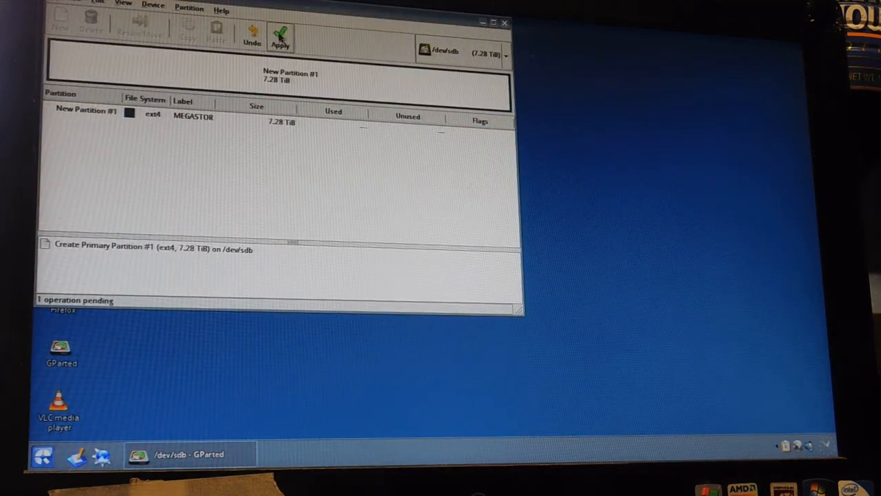
- Write the 7.28 TiB ext4 MEGASTOR partition /dev/sdb1 to disk, then launch Konqueror
{"action": "left_click", "coordinate": [280, 35]}
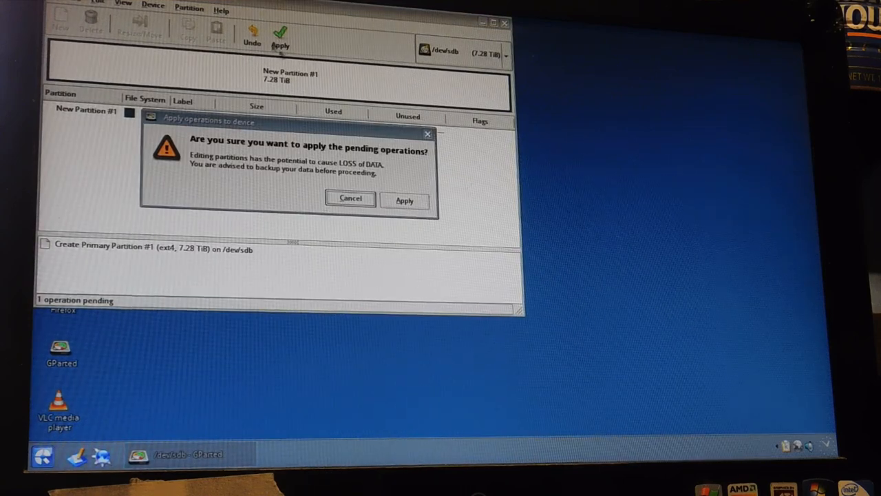
{"action": "left_click", "coordinate": [404, 200]}
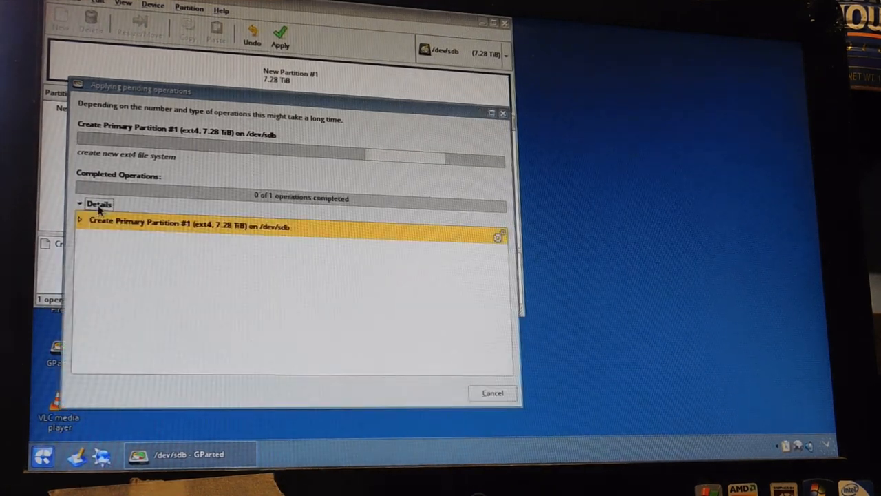
{"action": "left_click", "coordinate": [81, 222]}
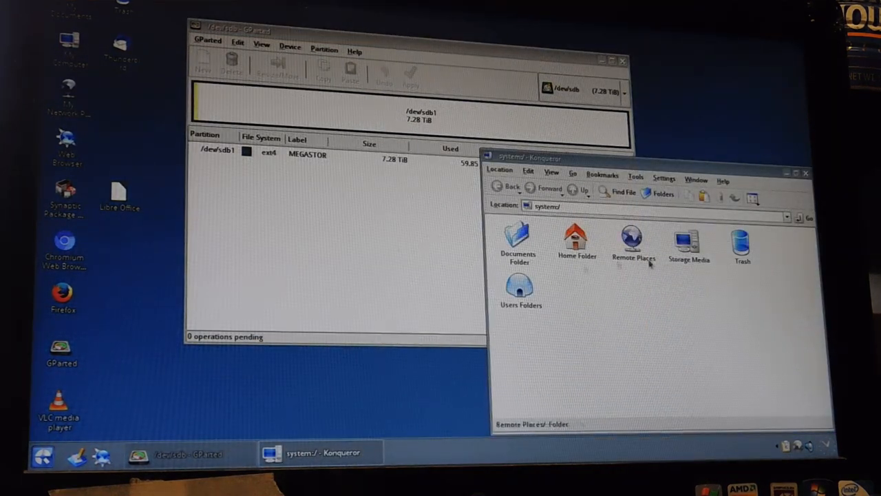
- Mount the MEGASTOR drive from Storage Media and browse its lost+found contents
{"action": "left_click", "coordinate": [687, 241]}
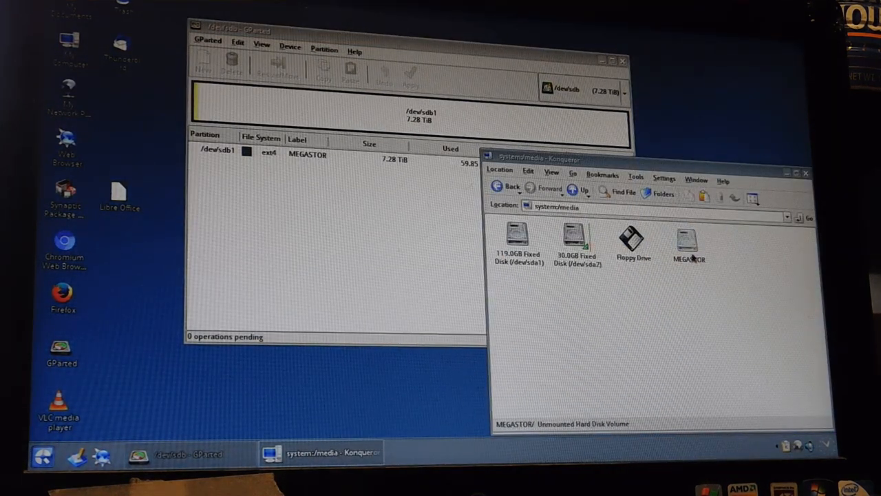
{"action": "double_click", "coordinate": [690, 237]}
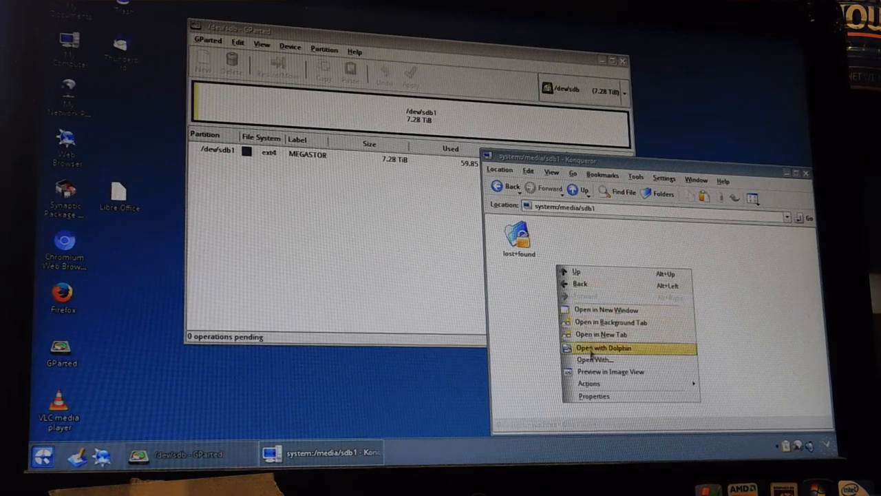
{"action": "mouse_move", "coordinate": [606, 384]}
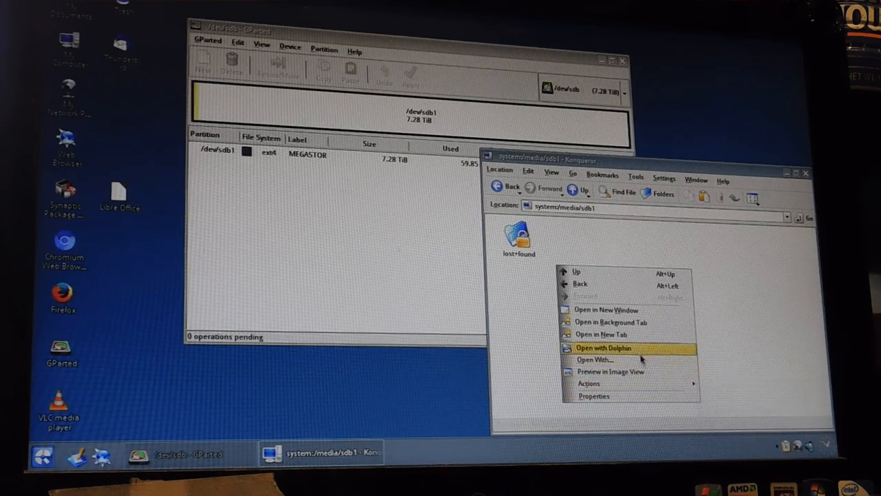
{"action": "mouse_move", "coordinate": [589, 383]}
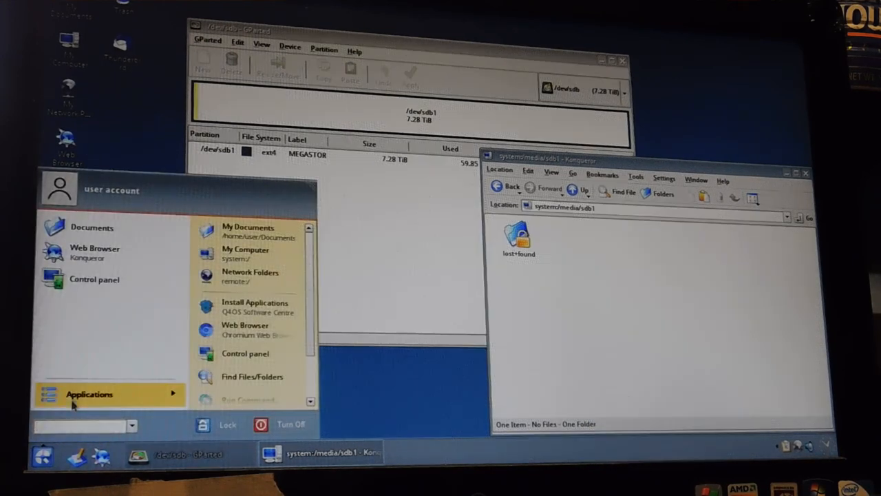
- Launch the LibreOffice Word Processor and type 'This is a test.'
{"action": "left_click", "coordinate": [88, 393]}
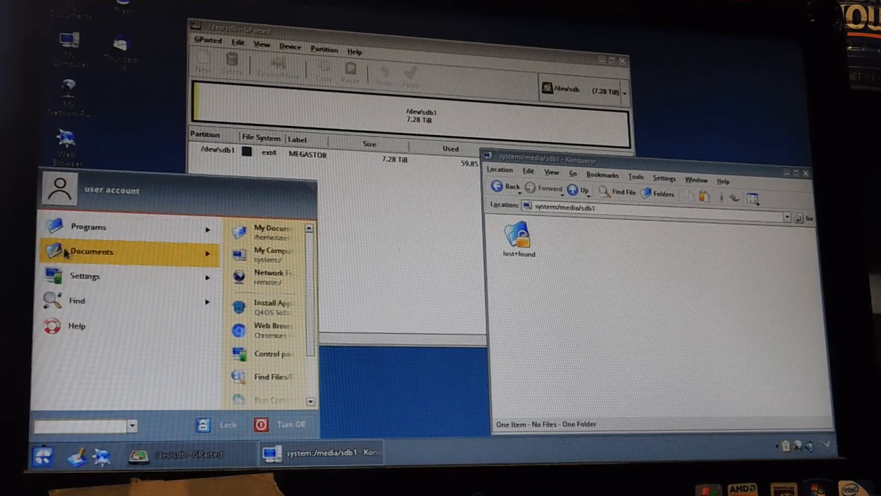
{"action": "left_click", "coordinate": [88, 226]}
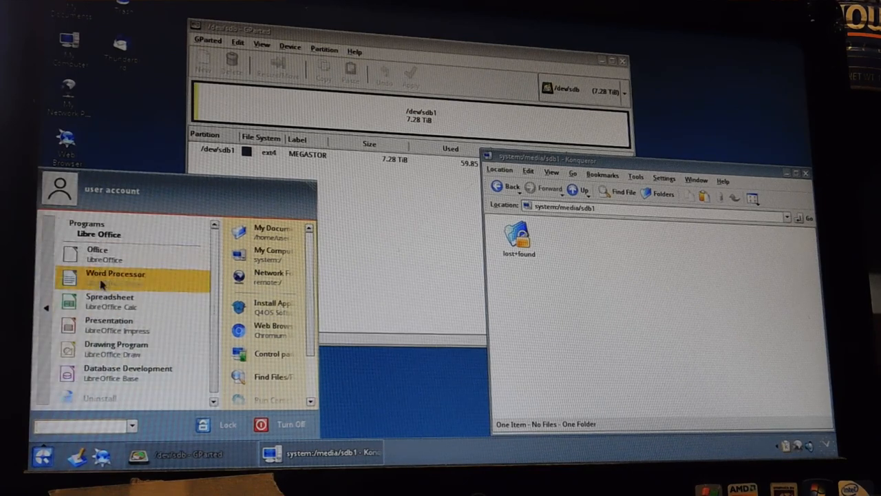
{"action": "left_click", "coordinate": [115, 278]}
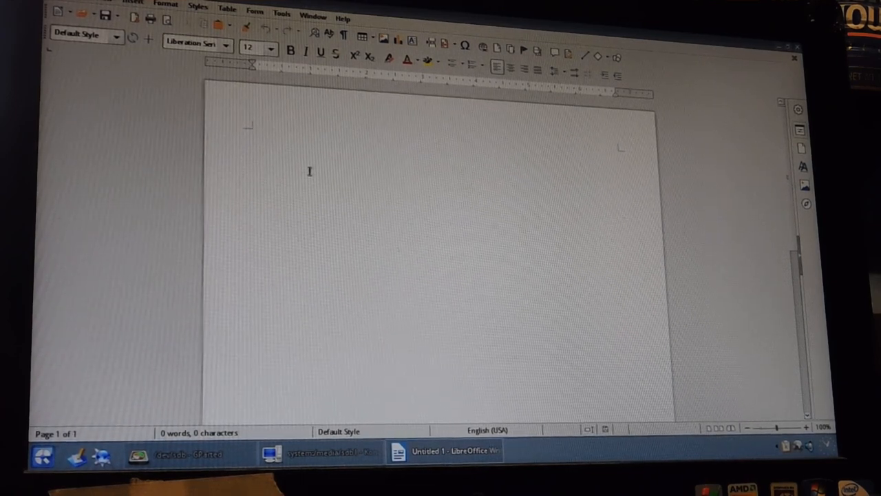
{"action": "type", "text": "a"}
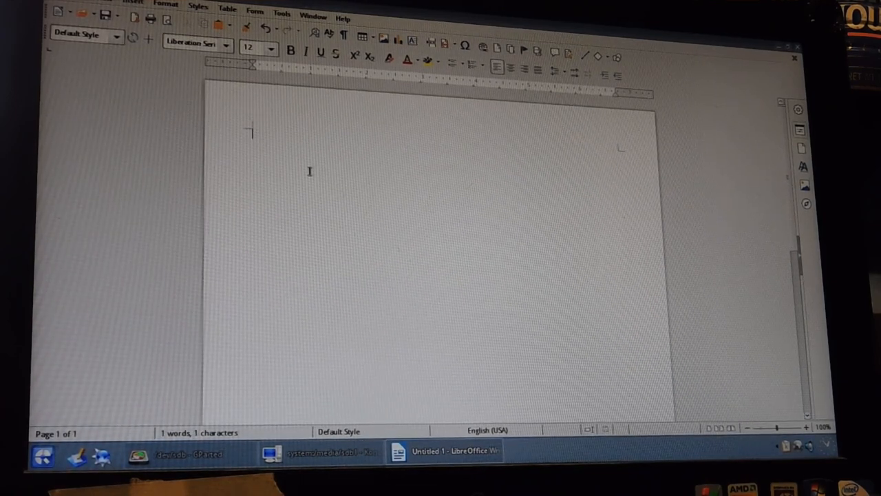
{"action": "type", "text": "This is a t"}
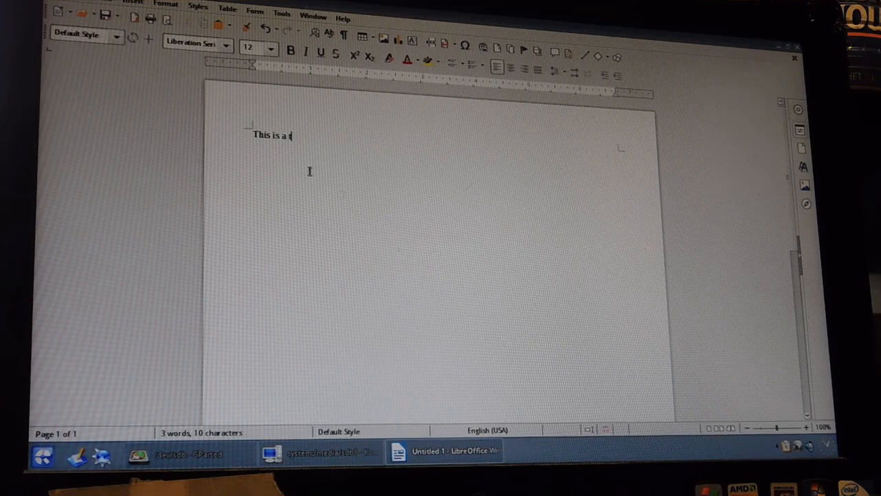
{"action": "type", "text": "est."}
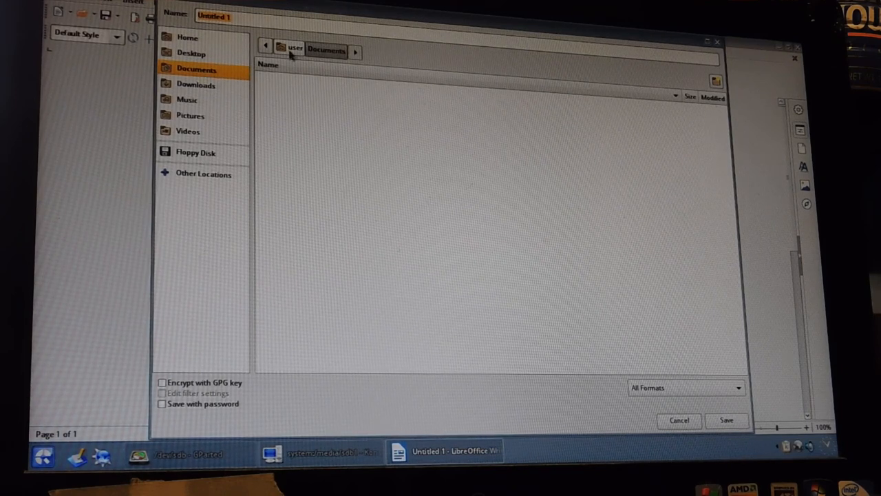
- Try saving the document as 'test' on MEGASTOR and dismiss both write-error dialogs
{"action": "left_click", "coordinate": [187, 37]}
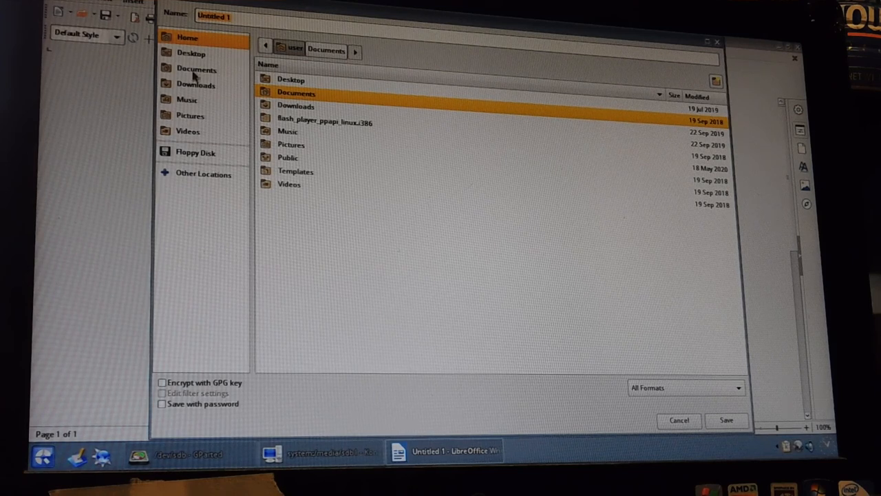
{"action": "left_click", "coordinate": [203, 173]}
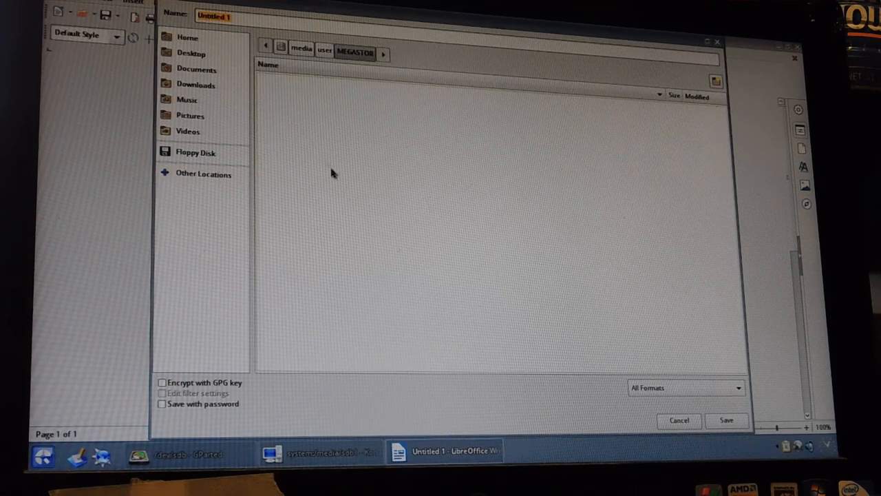
{"action": "mouse_move", "coordinate": [342, 45]}
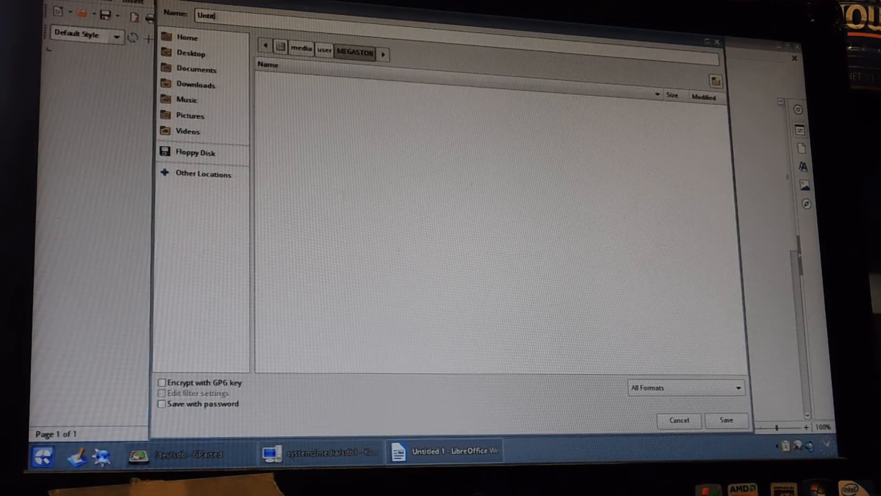
{"action": "type", "text": "tets"}
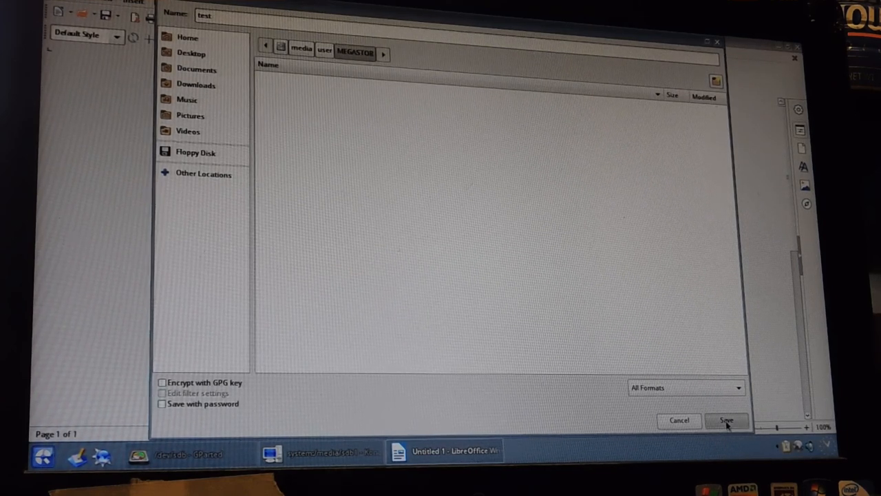
{"action": "left_click", "coordinate": [726, 420]}
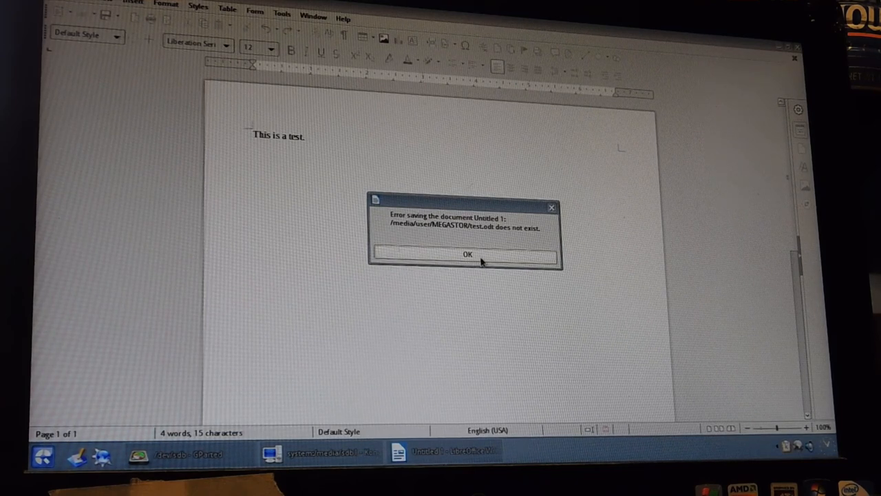
{"action": "left_click", "coordinate": [467, 254]}
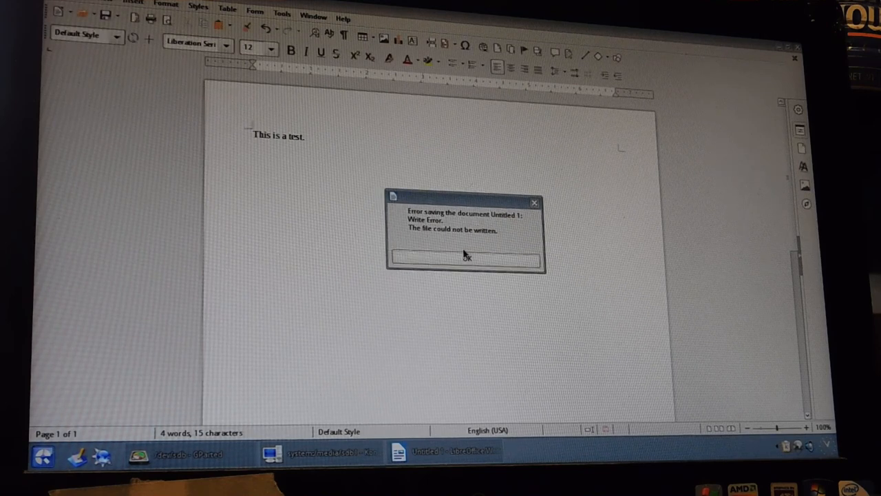
{"action": "left_click", "coordinate": [466, 257]}
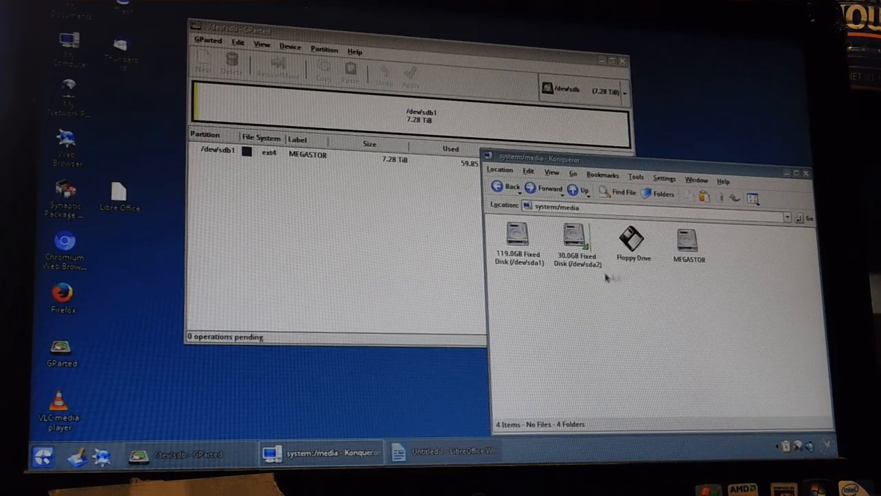
- Retry saving the document as 'Test' in /media/user/MEGASTOR and dismiss the error
{"action": "right_click", "coordinate": [689, 241]}
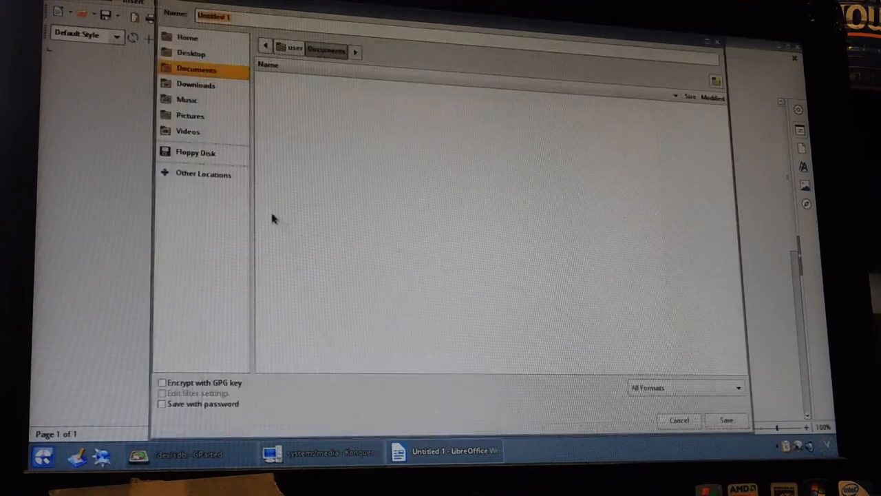
{"action": "mouse_move", "coordinate": [212, 173]}
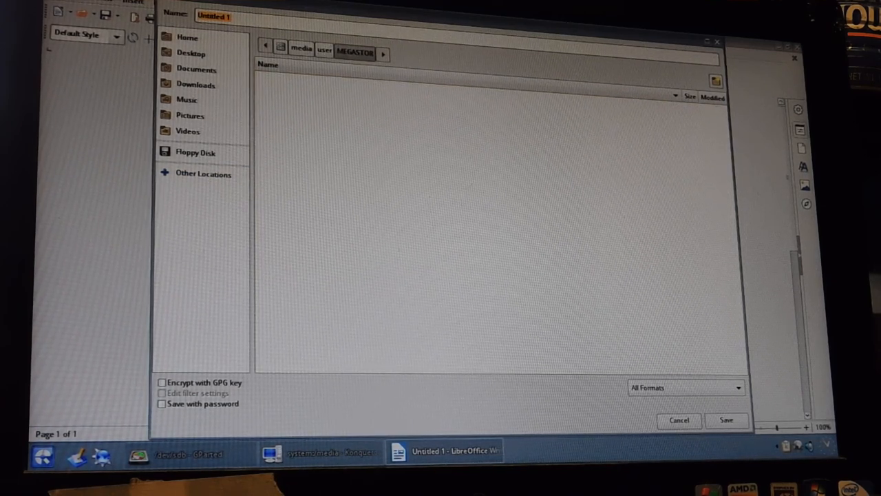
{"action": "type", "text": "Test"}
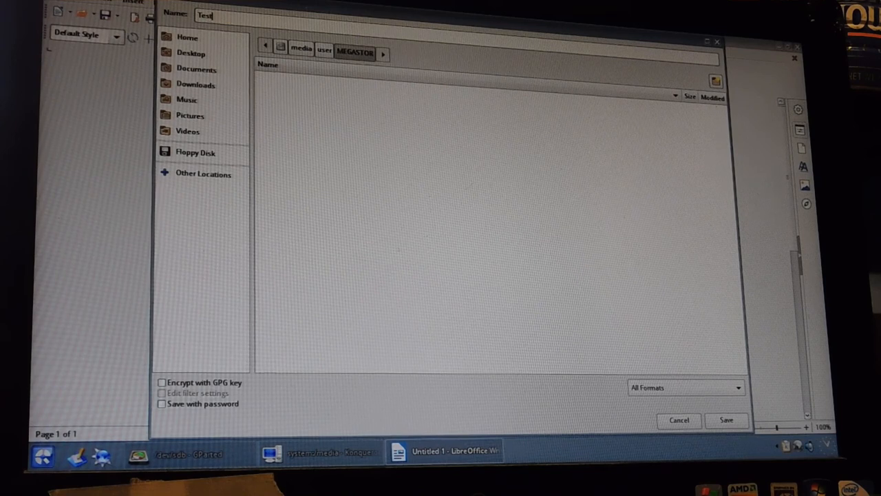
{"action": "left_click", "coordinate": [726, 420]}
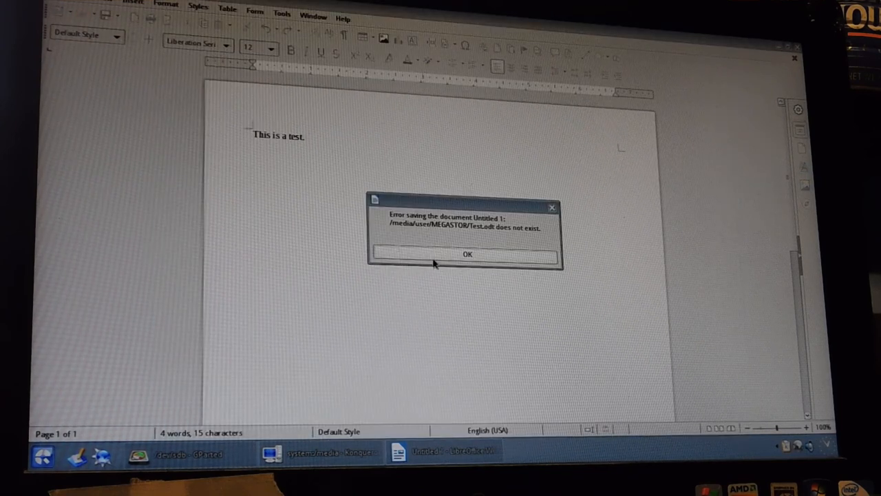
{"action": "left_click", "coordinate": [467, 254]}
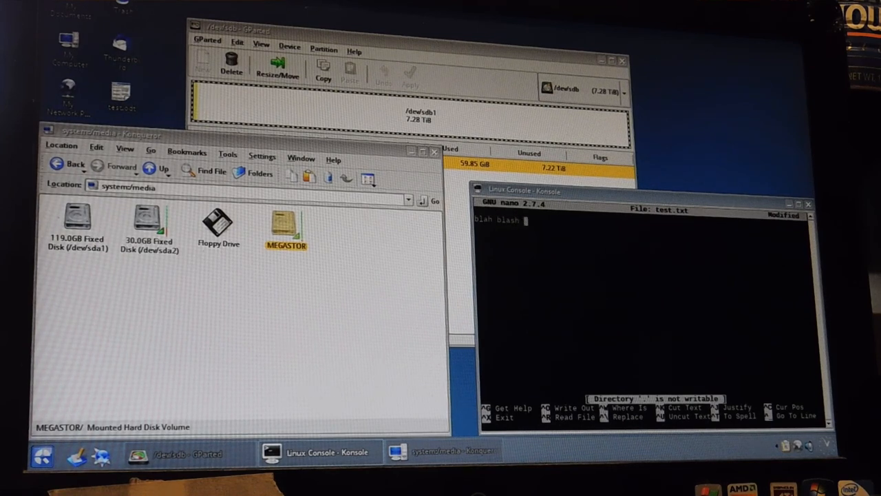
- Type 'this wont save' in nano, attempt writing test.txt, then quit discarding the changes
{"action": "type", "text": "this"}
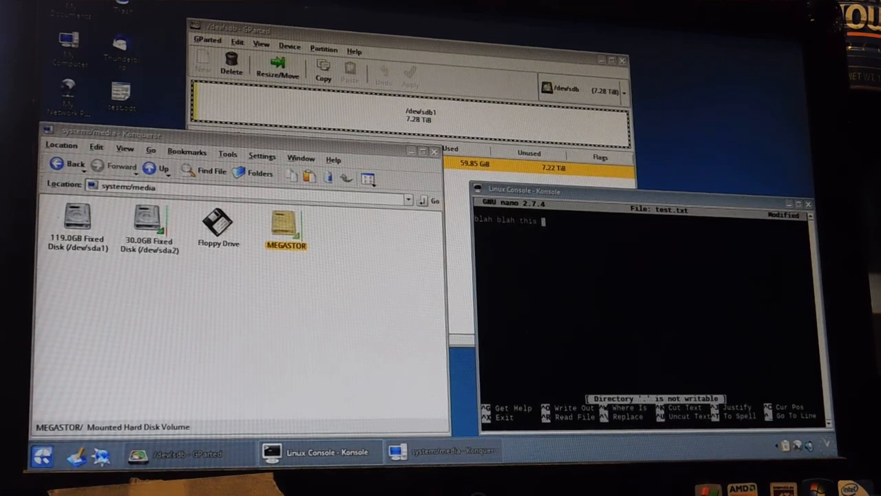
{"action": "type", "text": "wont save"}
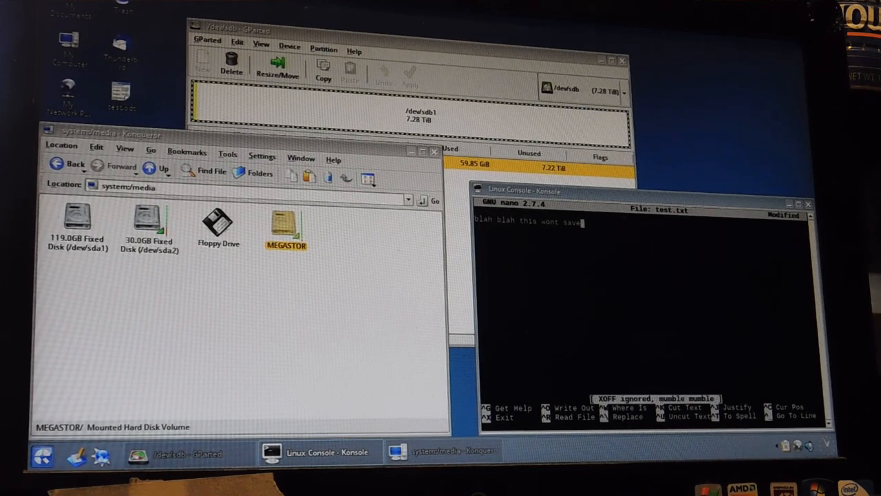
{"action": "key", "text": "ctrl+o"}
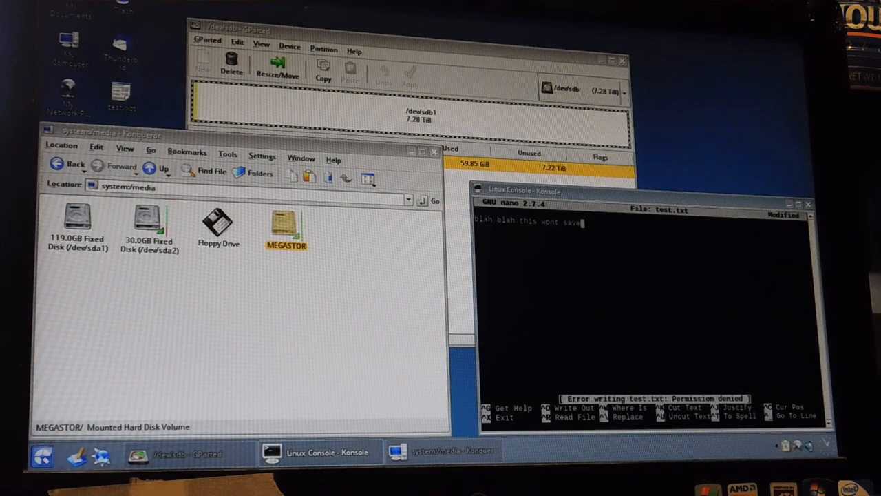
{"action": "key", "text": "ctrl+x"}
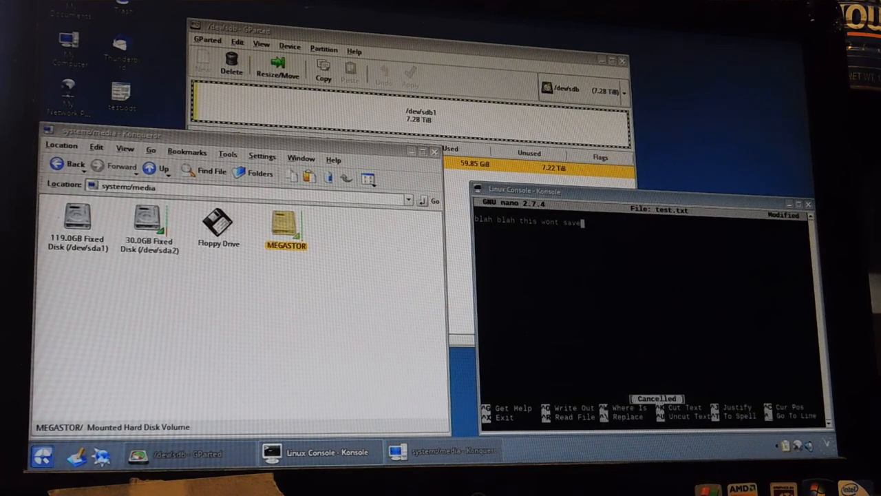
{"action": "key", "text": "ctrl+x"}
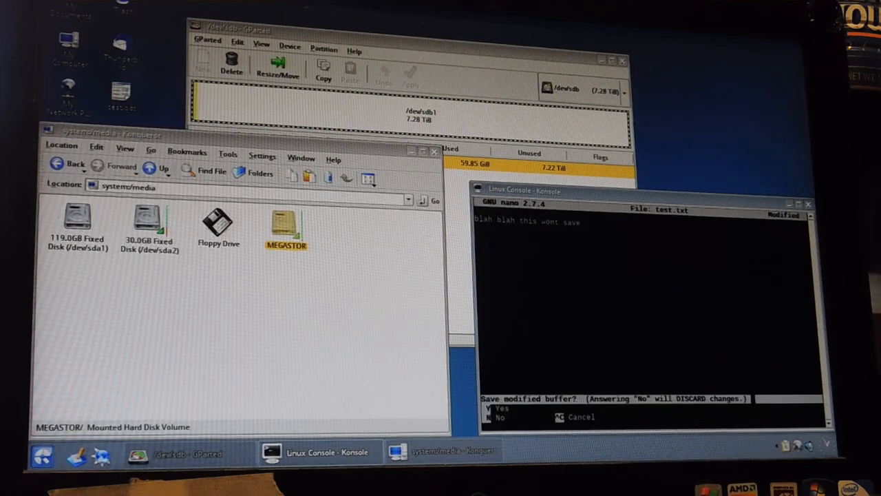
{"action": "key", "text": "n"}
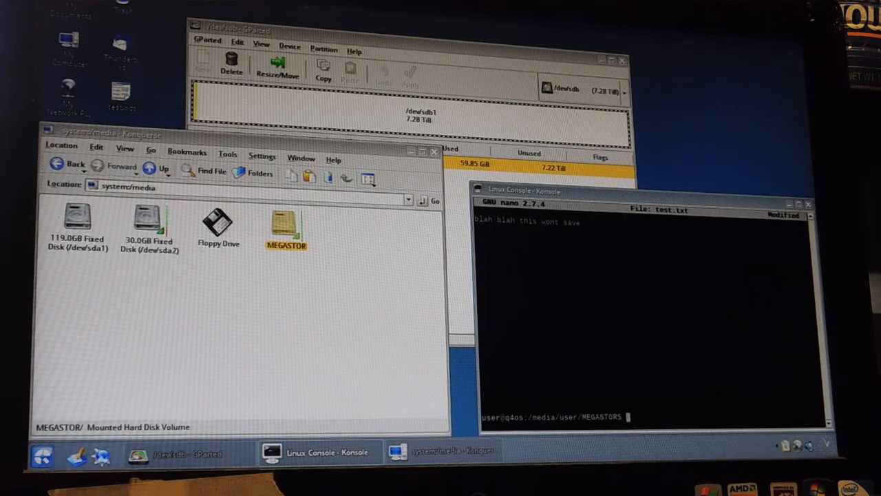
- Run sudo nano test.txt and save the note 'this might save' onto MEGASTOR
{"action": "type", "text": "sudo nano"}
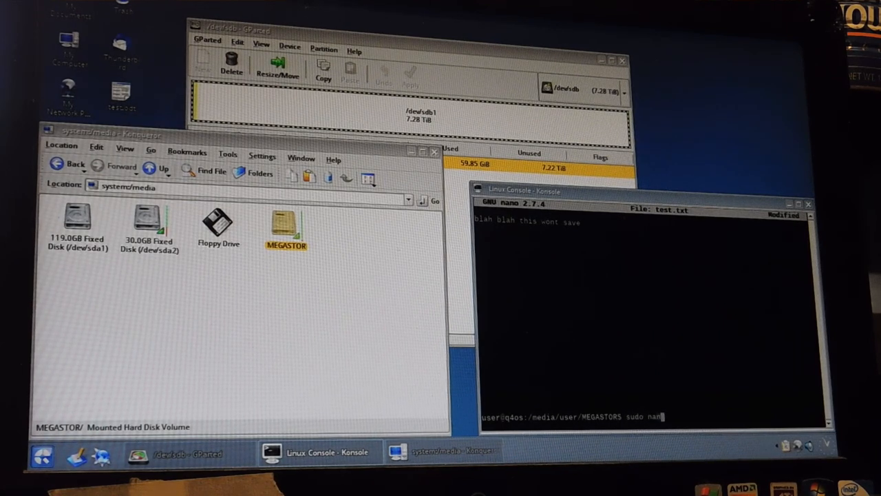
{"action": "type", "text": "test"}
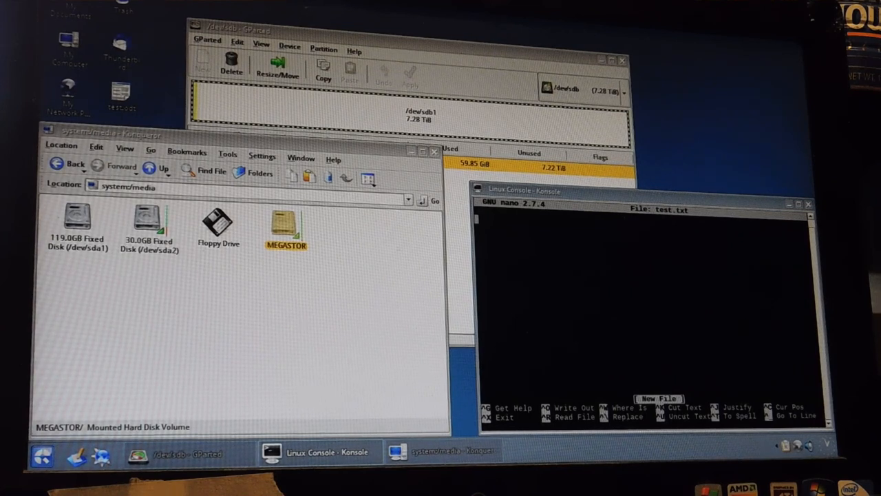
{"action": "type", "text": "this mid"}
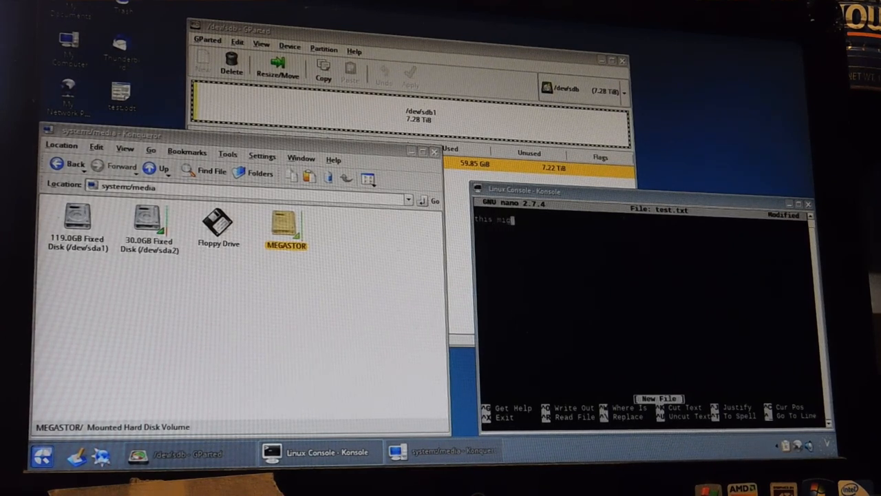
{"action": "type", "text": "ht save"}
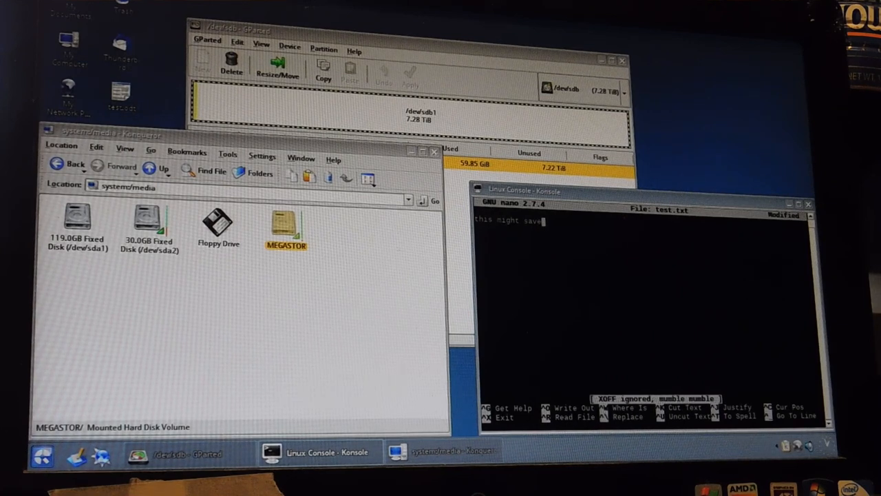
{"action": "key", "text": "ctrl+o"}
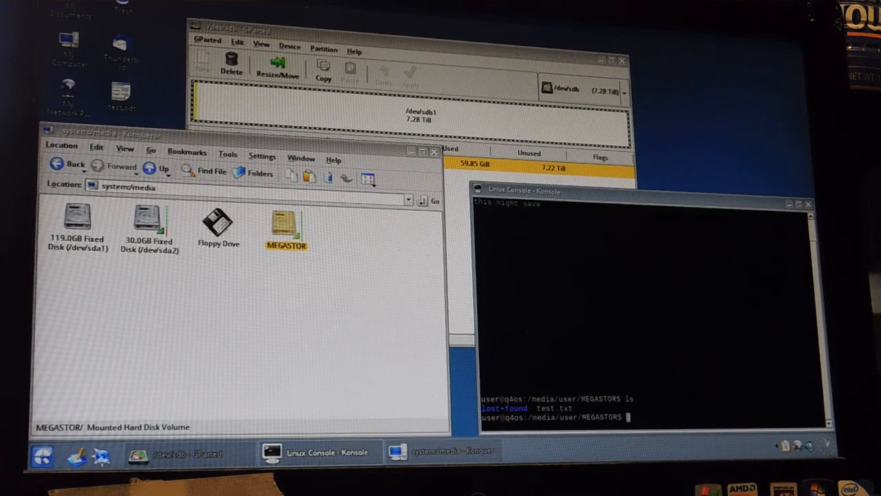
- Run chown -R user /media/user/MEGASTOR, then retype the command prefixed with sudo
{"action": "type", "text": "c"}
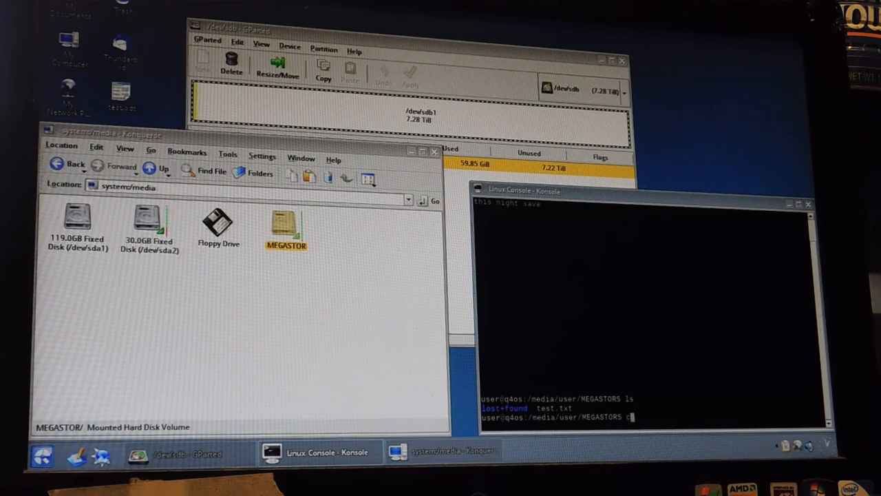
{"action": "type", "text": "h"}
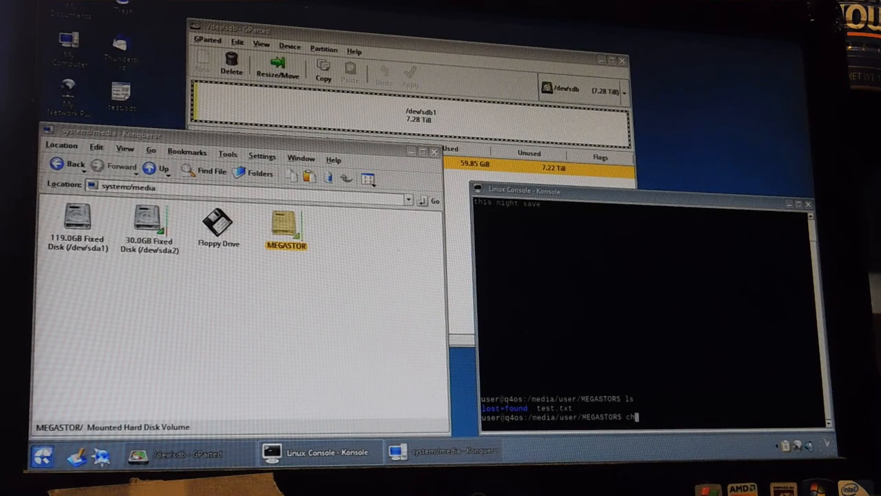
{"action": "type", "text": "own"}
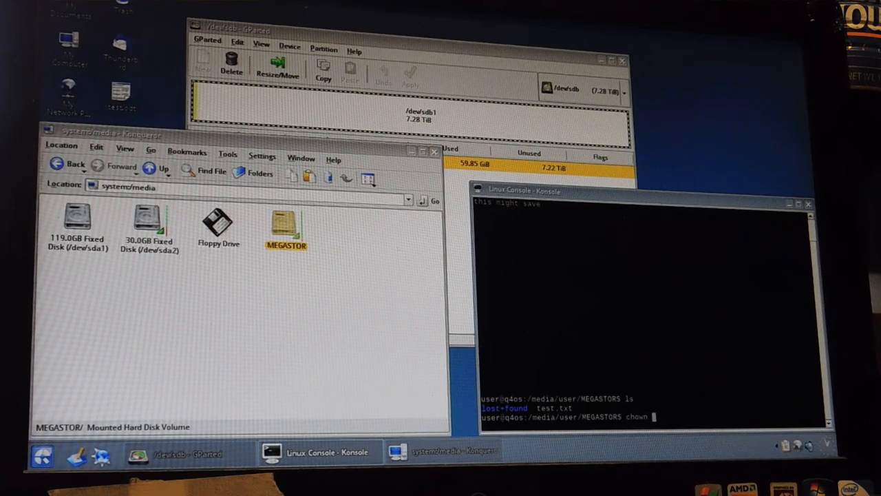
{"action": "type", "text": "user"}
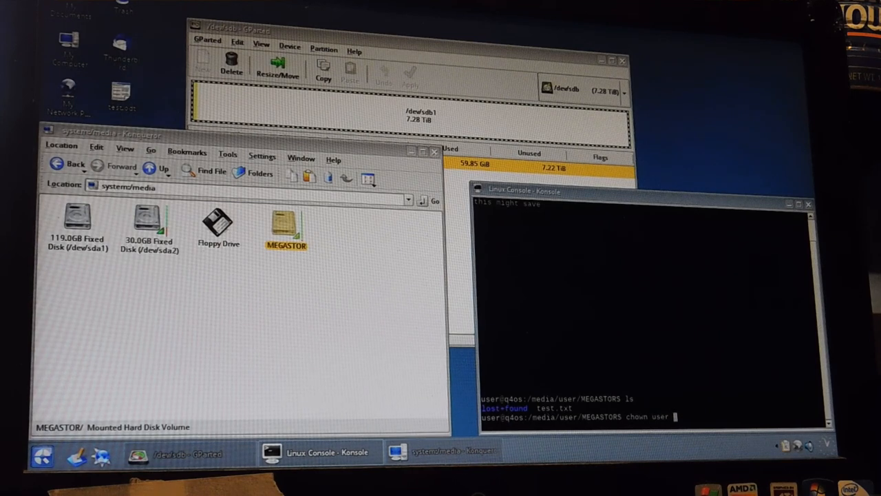
{"action": "type", "text": "/"}
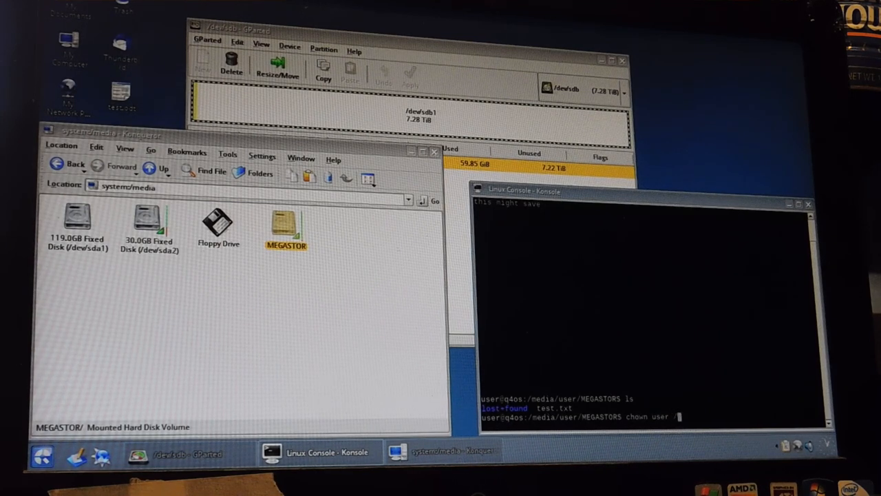
{"action": "type", "text": "media/user/"}
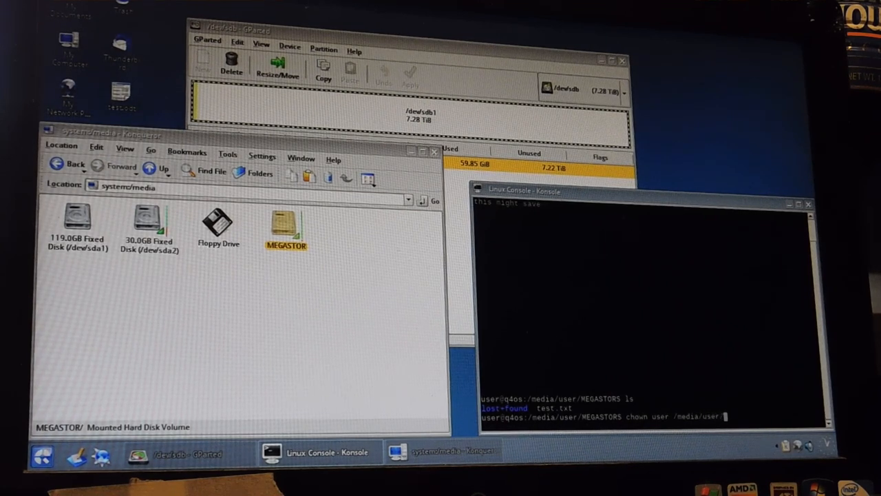
{"action": "type", "text": "MEGASTOR/"}
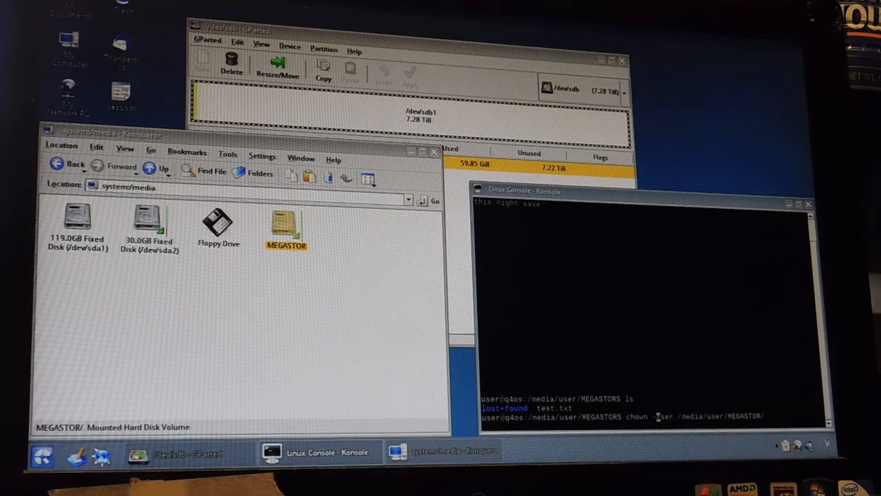
{"action": "key", "text": "Return"}
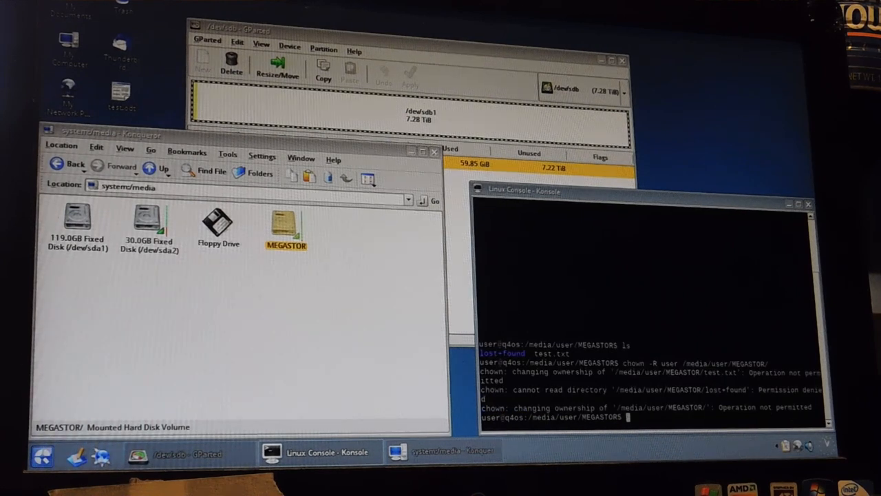
{"action": "type", "text": "chown -R user /media/user/MEGASTOR/"}
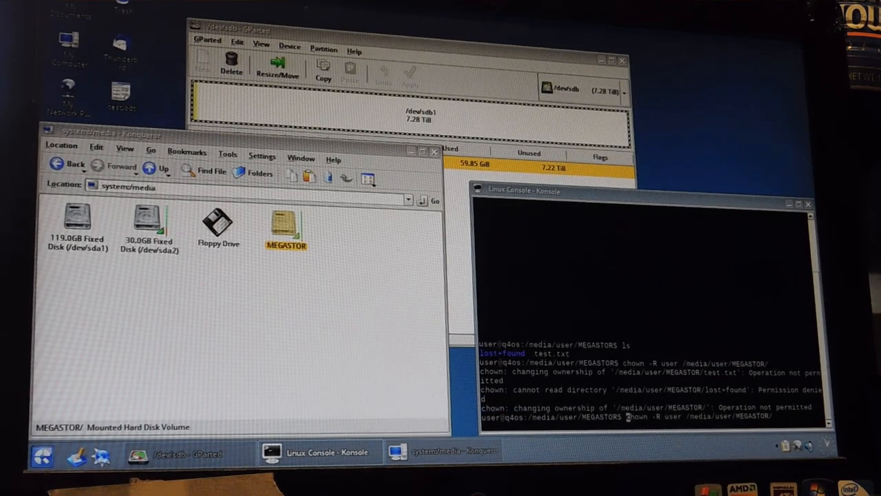
{"action": "type", "text": "sudo"}
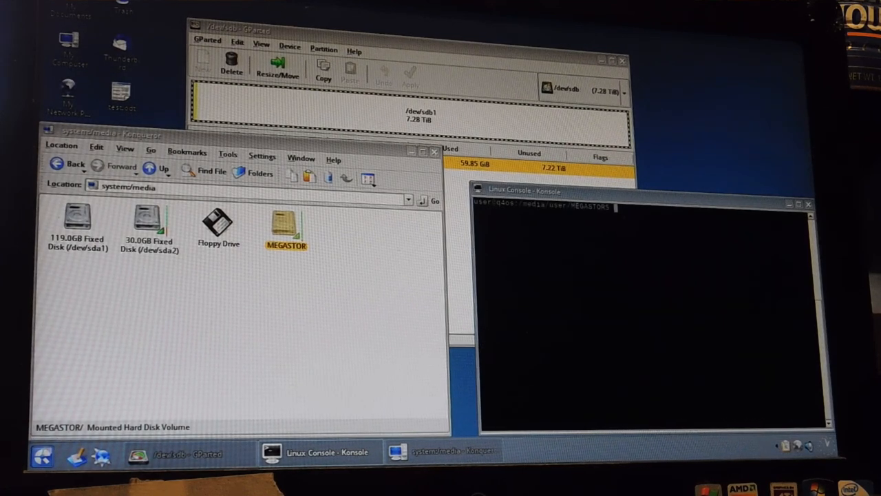
- Attempt a first chmod 777 command on the MEGASTOR drive
{"action": "type", "text": "chmod"}
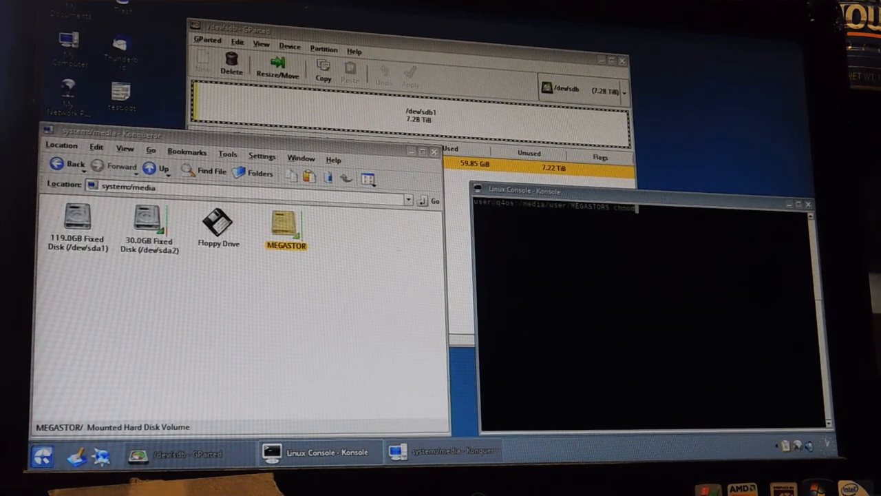
{"action": "type", "text": "777"}
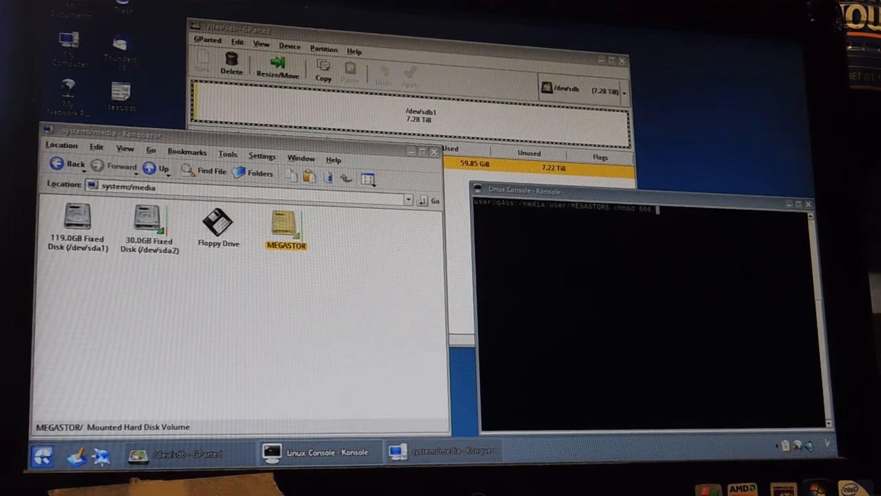
{"action": "key", "text": "Return"}
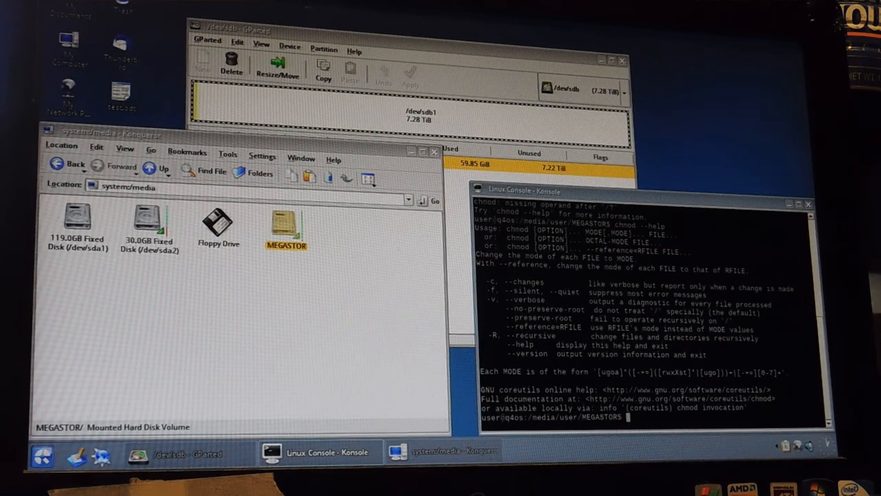
- Check chmod --help, then run sudo chmod -R 777 /media/user/MEGASTOR/
{"action": "type", "text": "chmod --help"}
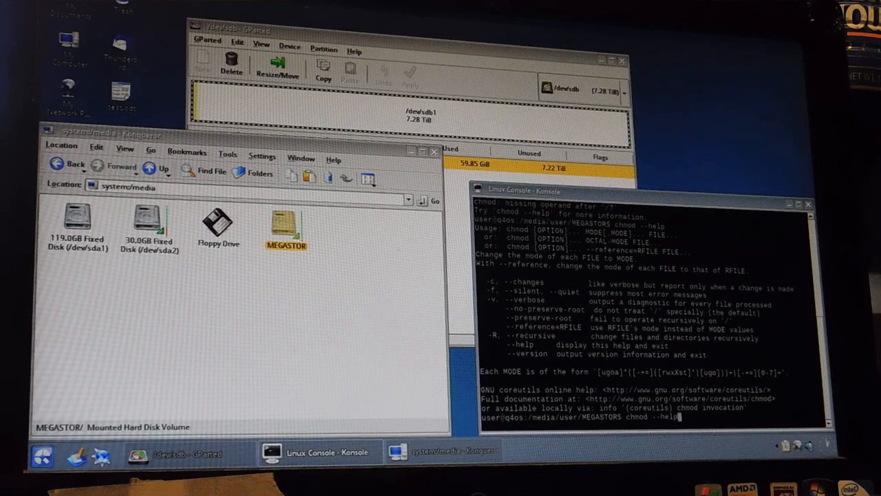
{"action": "type", "text": "sudo chmod -R 666 /media/user/MEGASTOR/"}
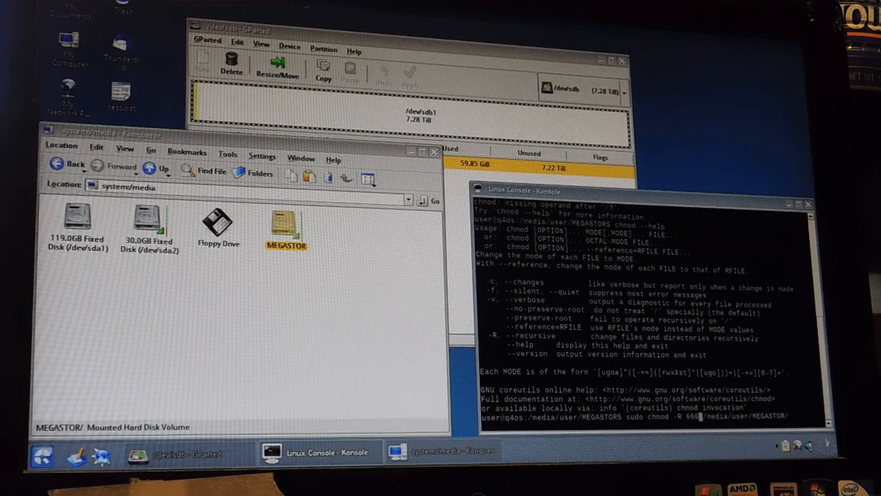
{"action": "type", "text": "777"}
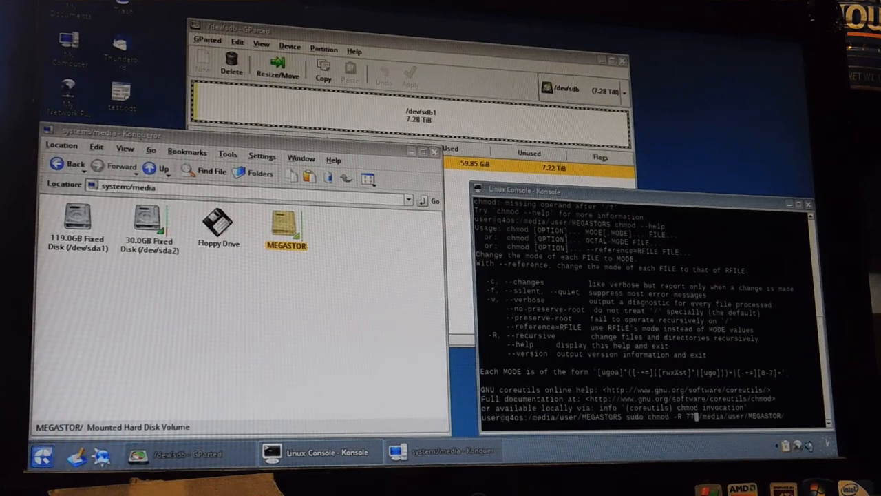
{"action": "key", "text": "Return"}
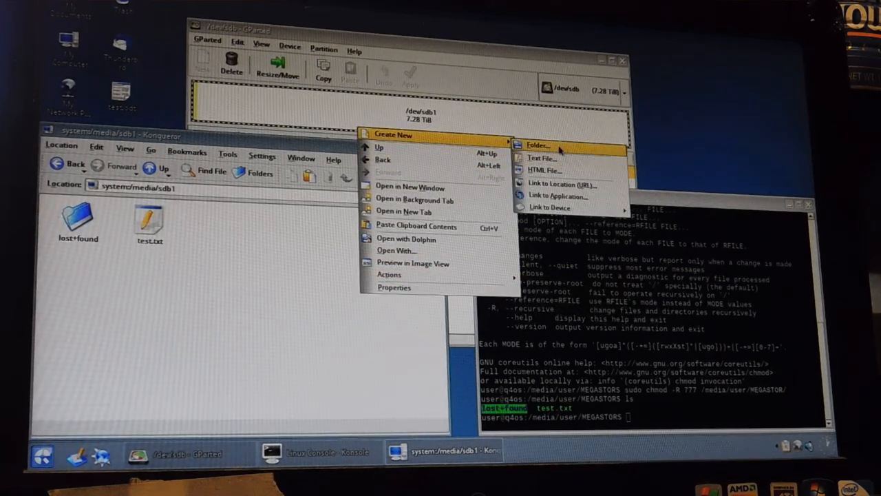
{"action": "mouse_move", "coordinate": [542, 158]}
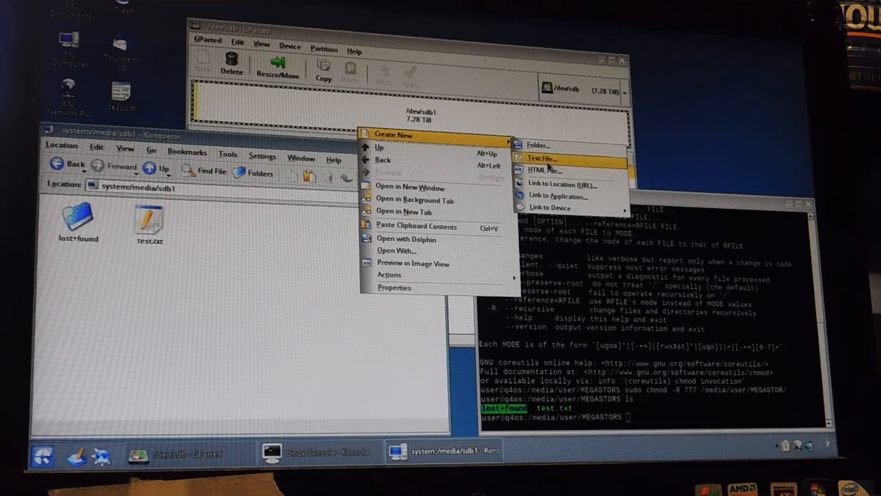
- Create 'a lowly peasant.txt' on MEGASTOR and open it in KWrite
{"action": "left_click", "coordinate": [541, 158]}
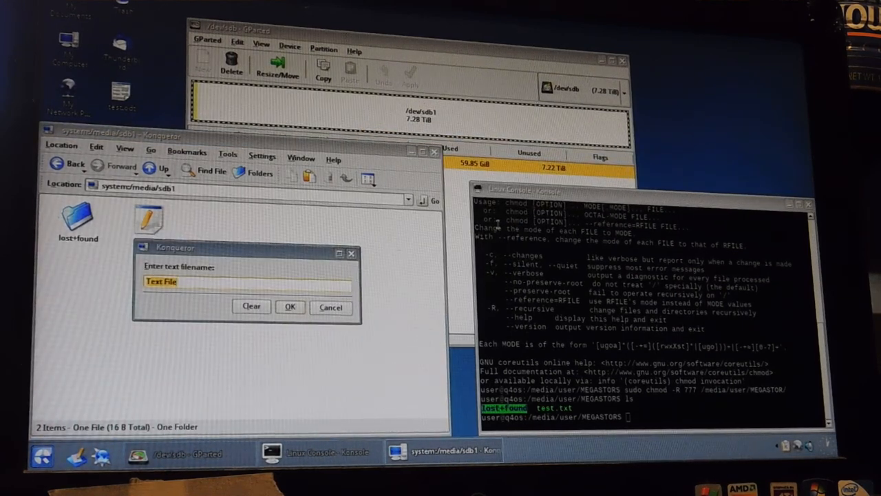
{"action": "type", "text": "a low"}
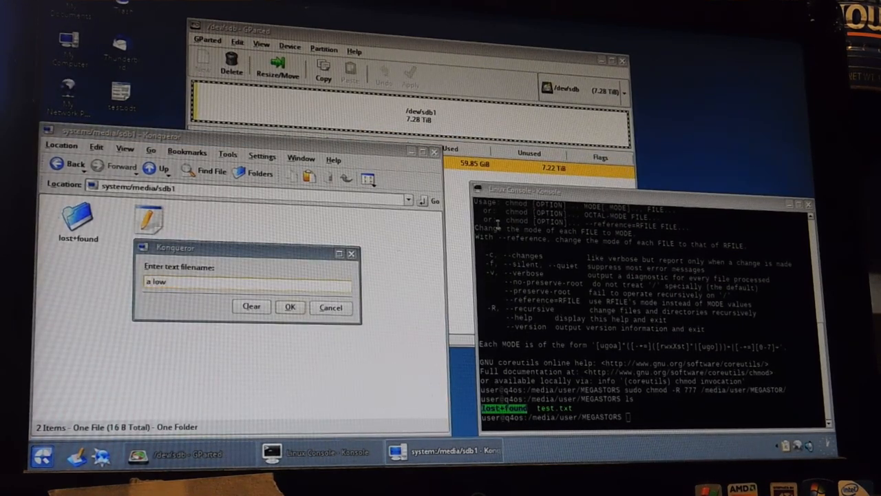
{"action": "type", "text": "ly peas"}
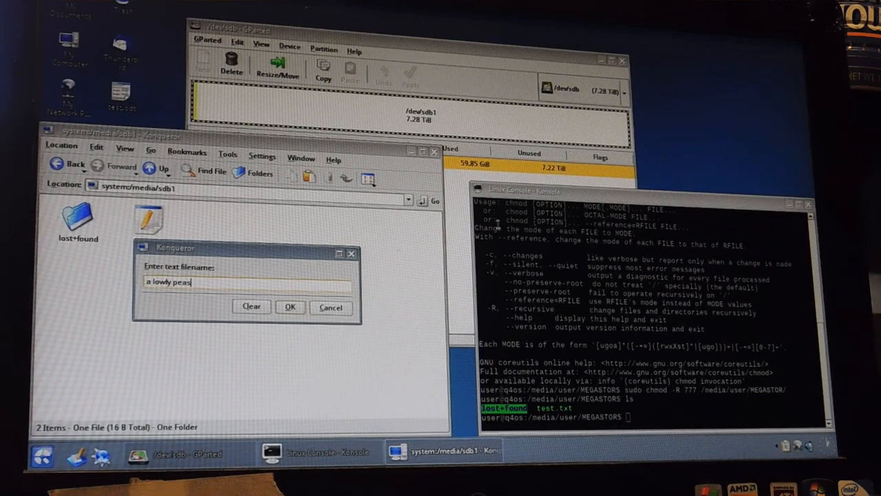
{"action": "type", "text": "ant"}
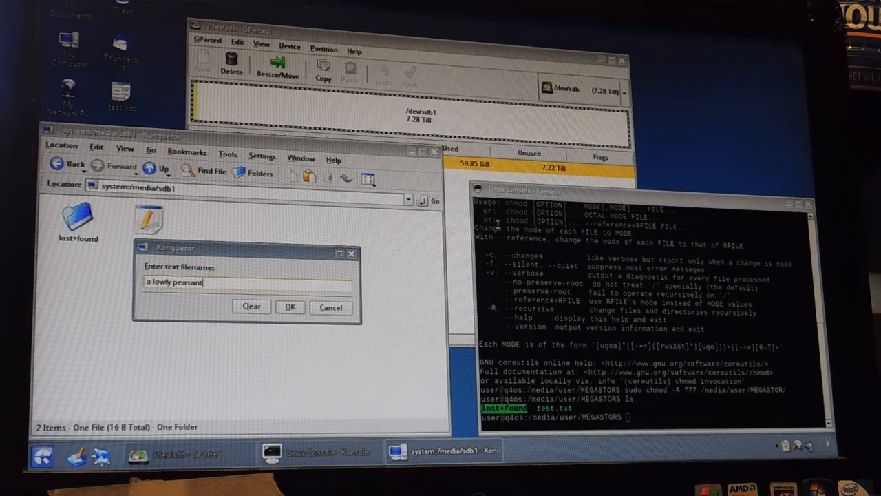
{"action": "type", "text": ".tx"}
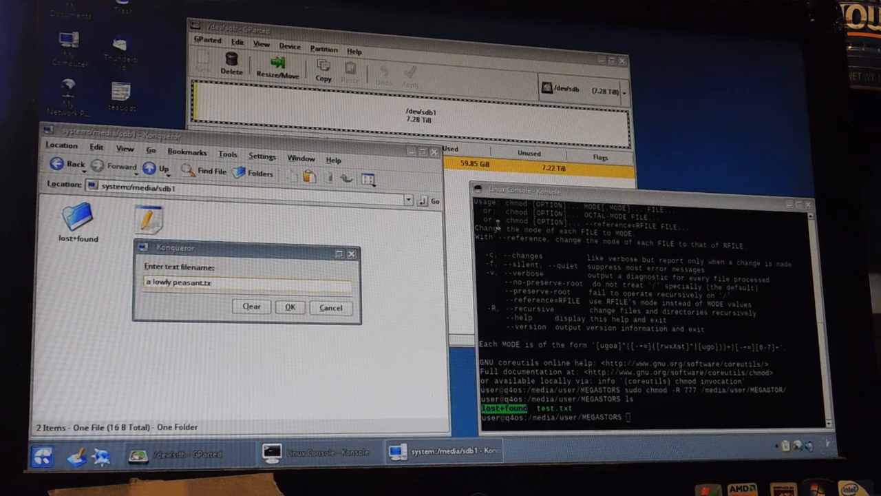
{"action": "left_click", "coordinate": [290, 307]}
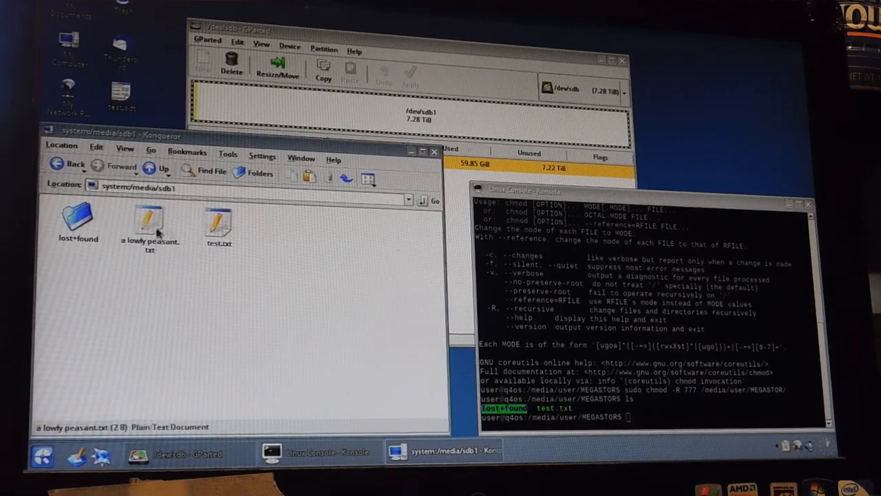
{"action": "double_click", "coordinate": [149, 220]}
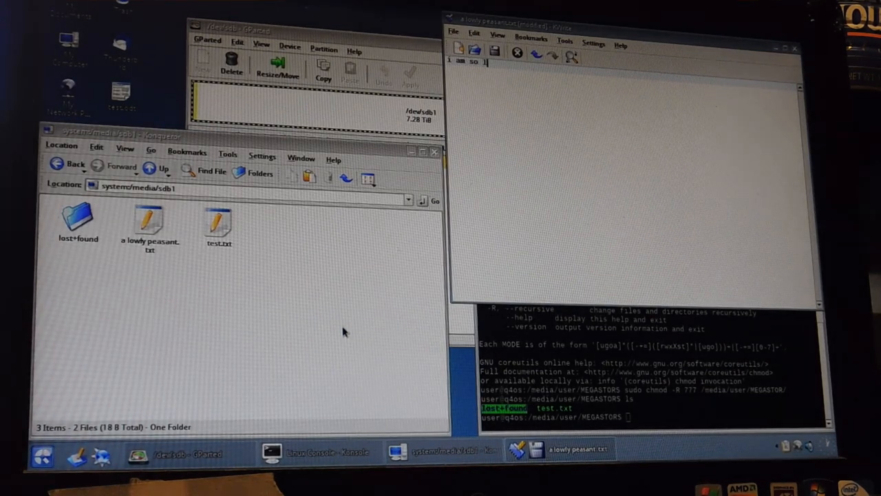
- Type 'owly. but i can write her' to continue the lowly peasant test sentence
{"action": "type", "text": "owly."}
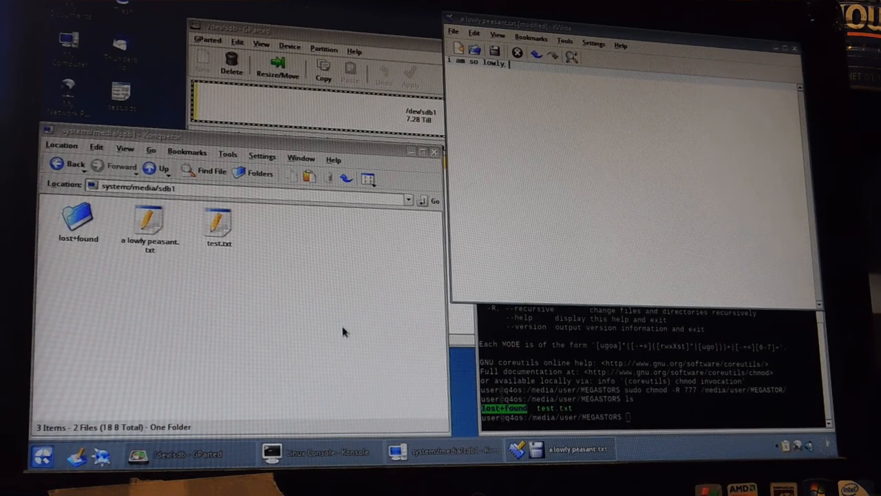
{"action": "type", "text": "but i can still"}
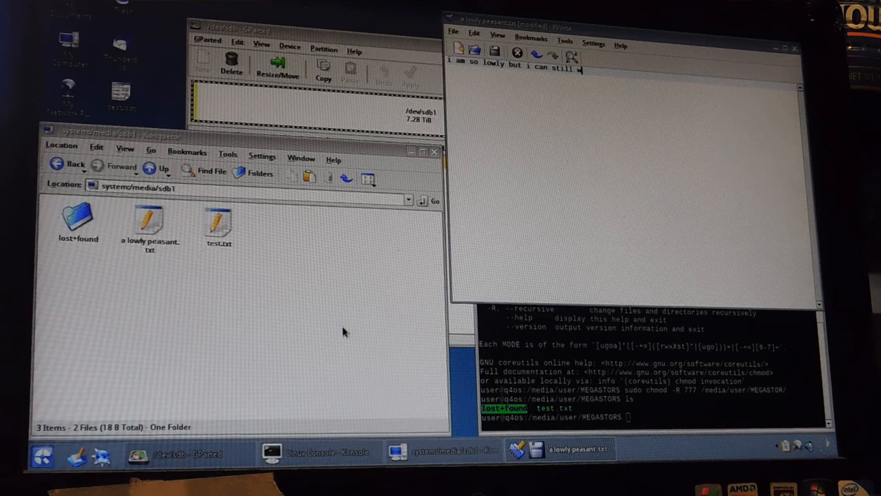
{"action": "type", "text": "write her"}
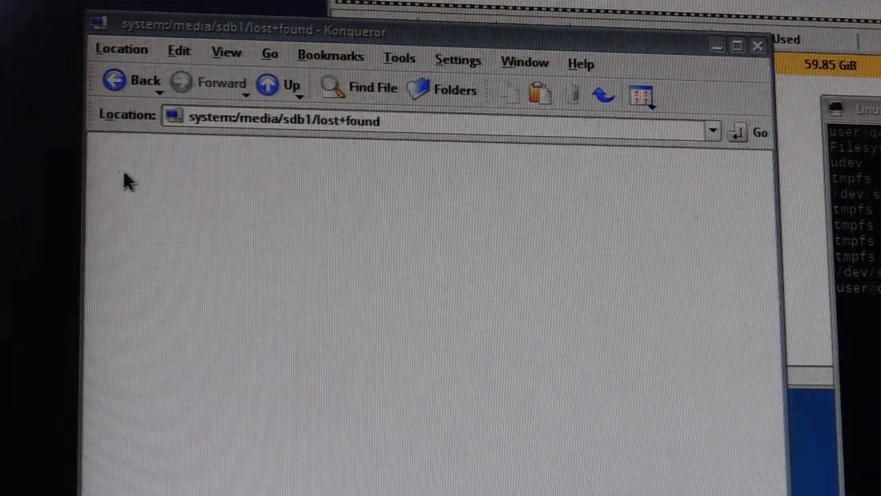
- Go back to sdb1's top folder and confirm deleting a lowly peasant.txt and test.txt
{"action": "left_click", "coordinate": [280, 88]}
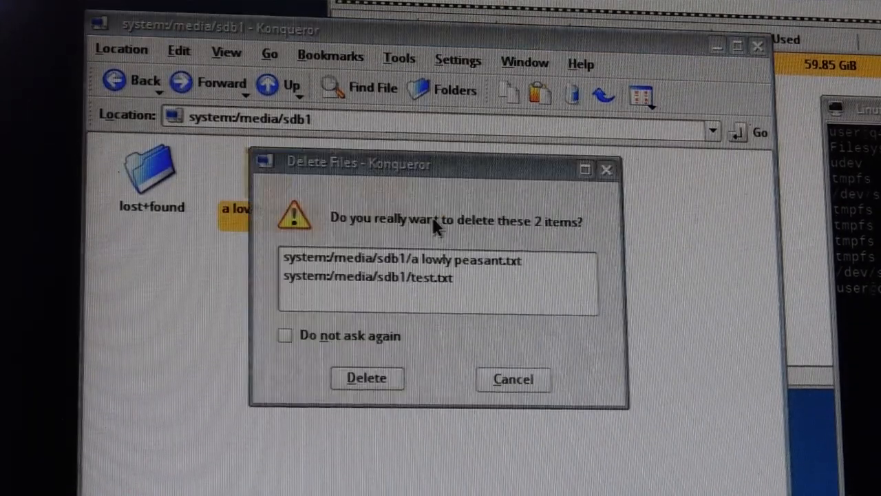
{"action": "left_click", "coordinate": [366, 378]}
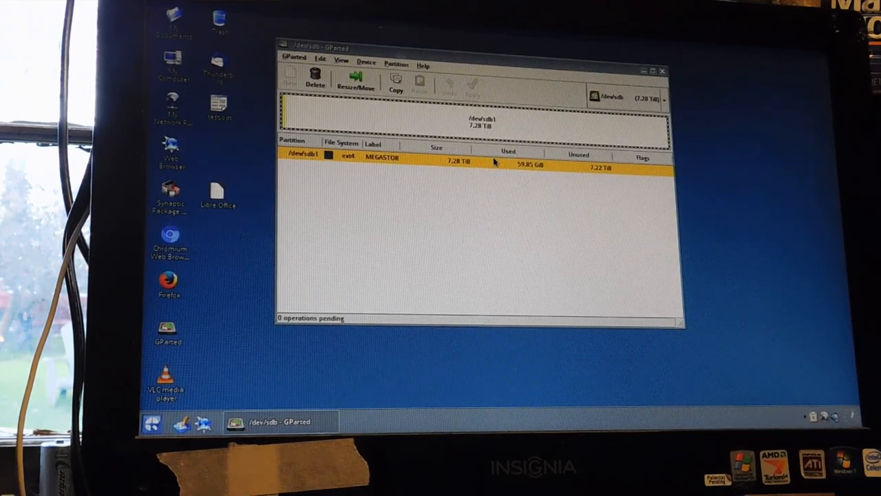
{"action": "mouse_move", "coordinate": [589, 141]}
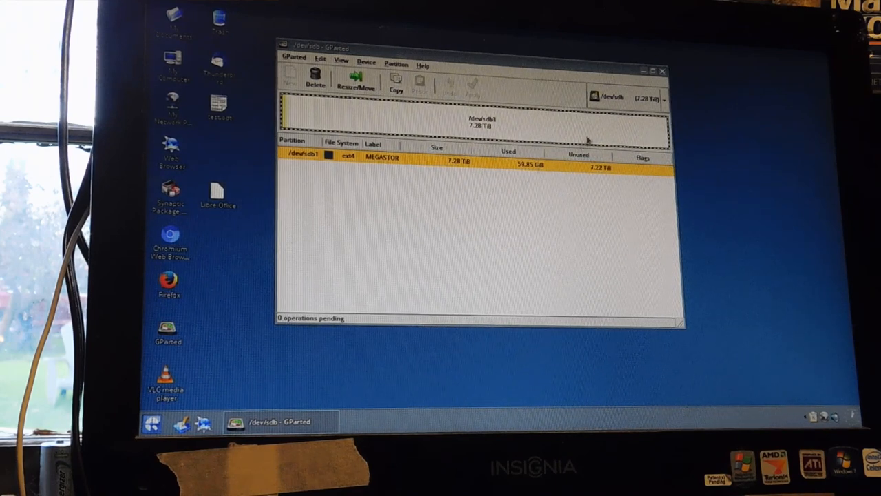